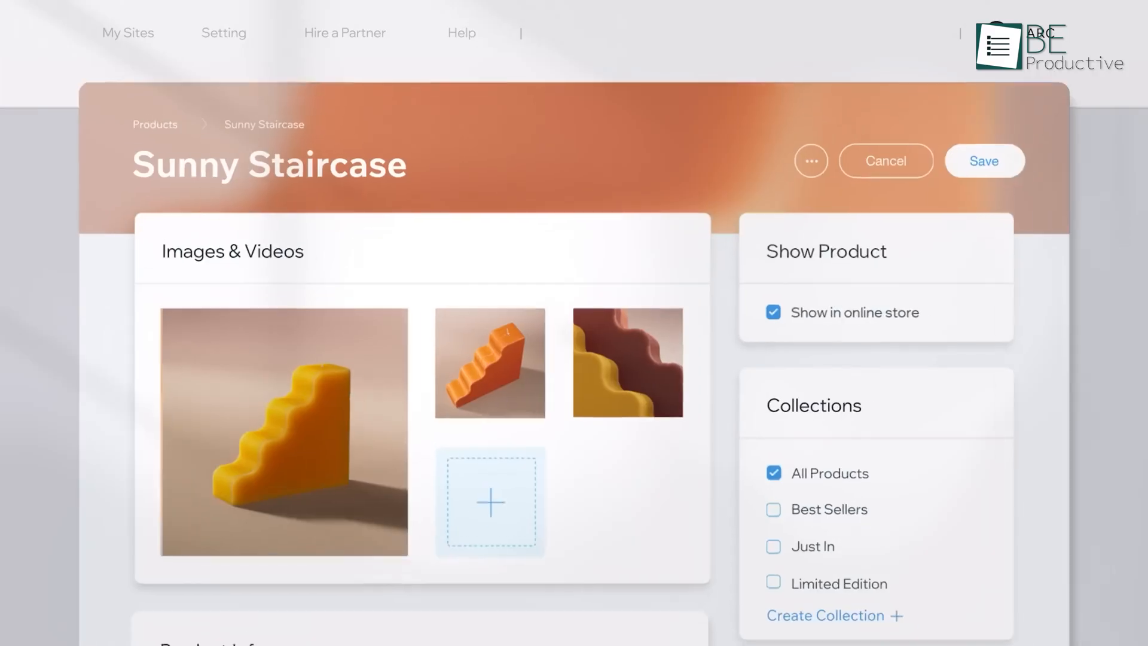
Browse the Wix Business & Services template grid with Restaurant, Cleaning Company and Photographer templates.
{"action": "left_click", "coordinate": [490, 501]}
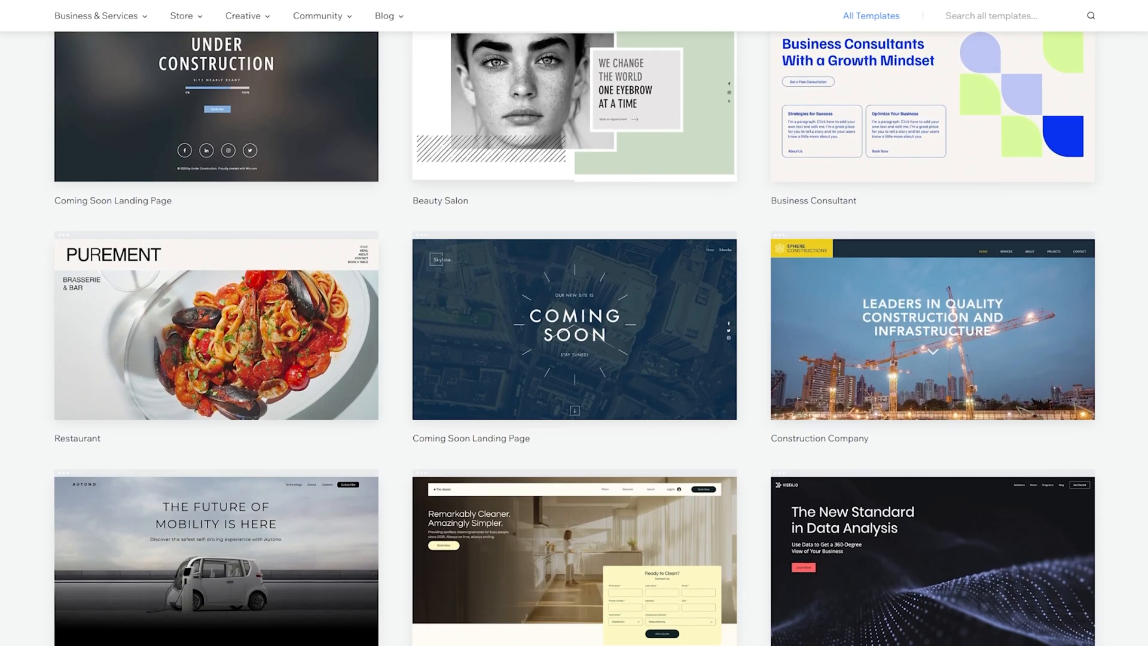
{"action": "scroll", "scroll_direction": "down", "scroll_amount": 3}
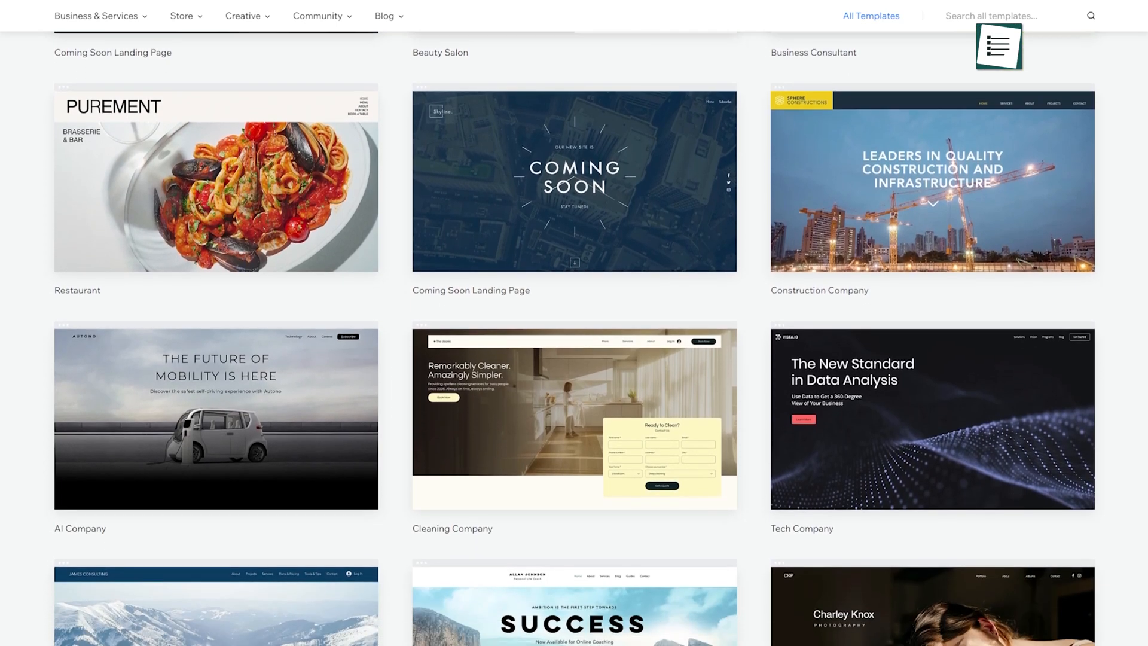
{"action": "scroll", "scroll_direction": "down", "scroll_amount": 3}
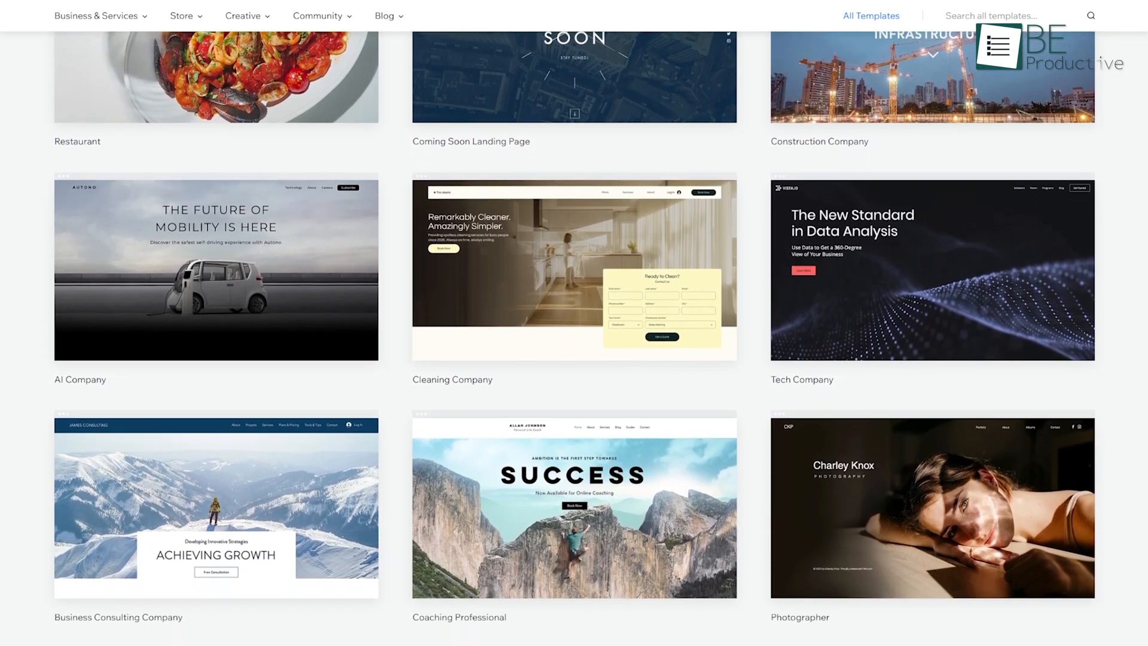
{"action": "scroll", "scroll_direction": "down", "scroll_amount": 3}
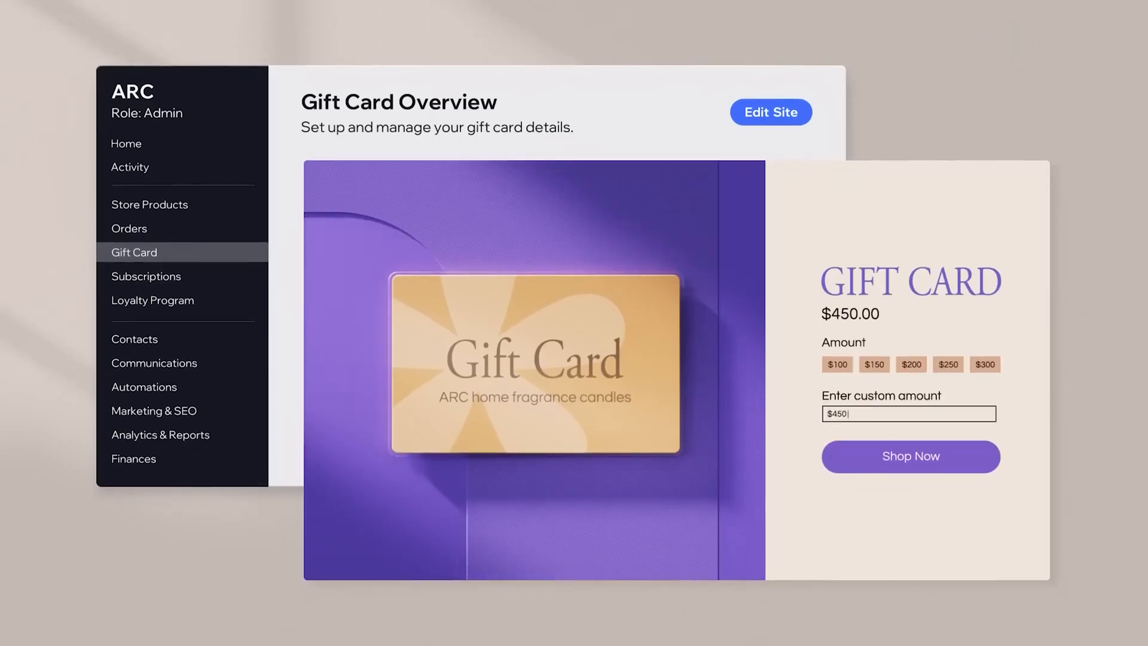
Review the store's Subscriptions and Loyalty Program pages from the dashboard sidebar.
{"action": "left_click", "coordinate": [144, 275]}
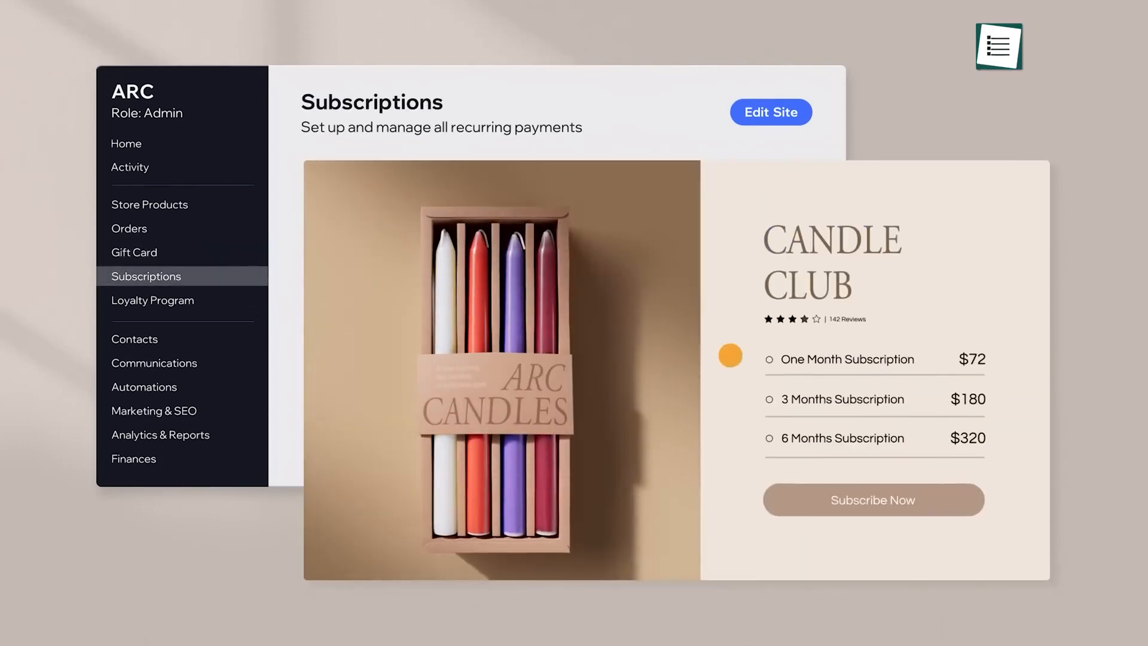
{"action": "left_click", "coordinate": [152, 300]}
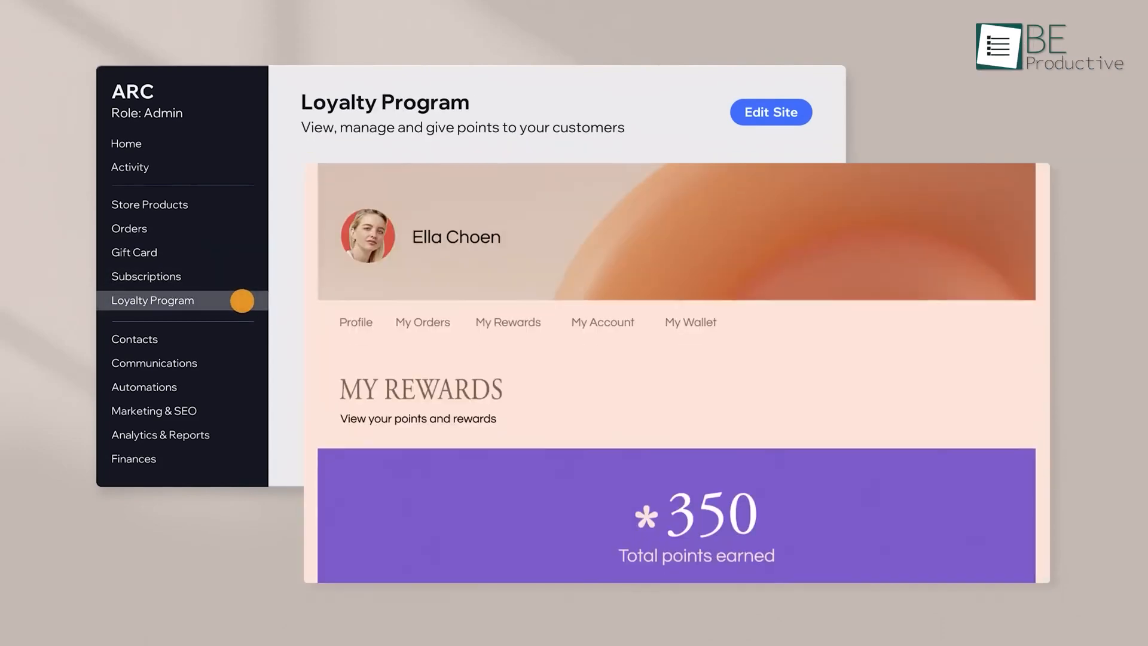
{"action": "scroll", "scroll_direction": "down", "scroll_amount": 3}
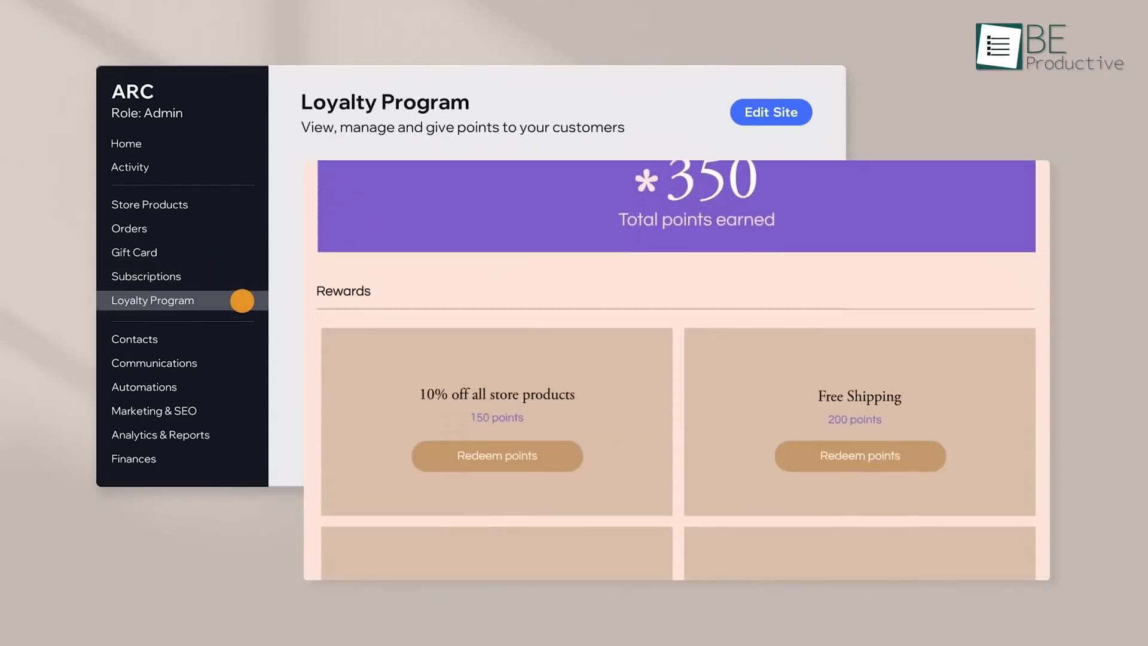
Add Conversion Rate to the analytics overview and enter the site editor via Edit Site.
{"action": "left_click", "coordinate": [768, 112]}
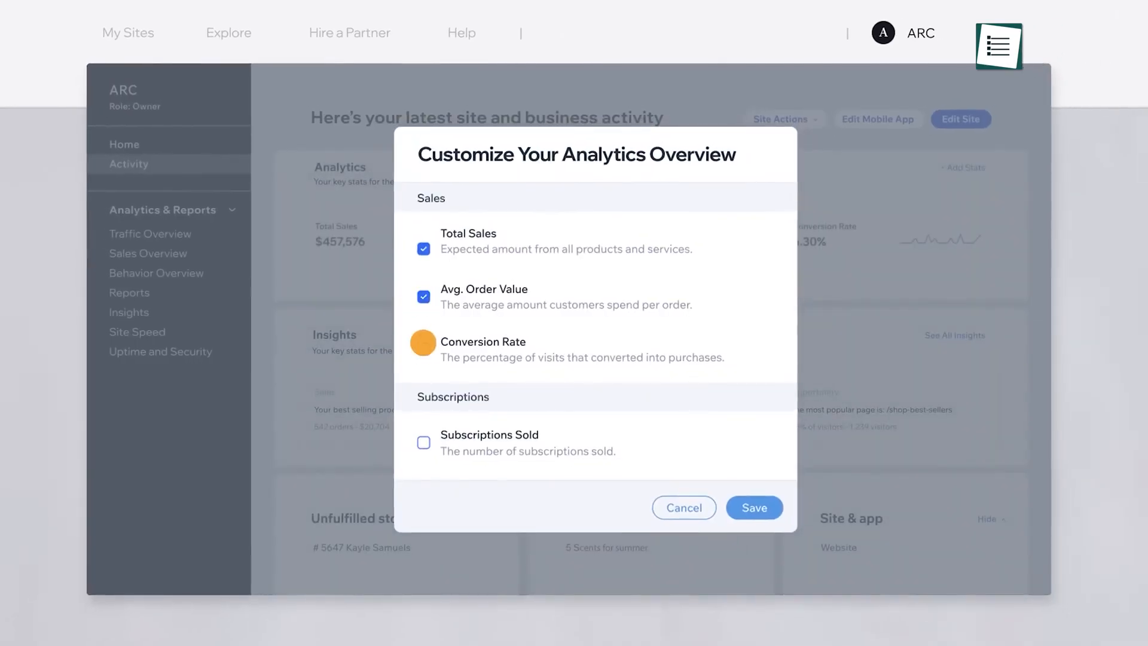
{"action": "left_click", "coordinate": [753, 507]}
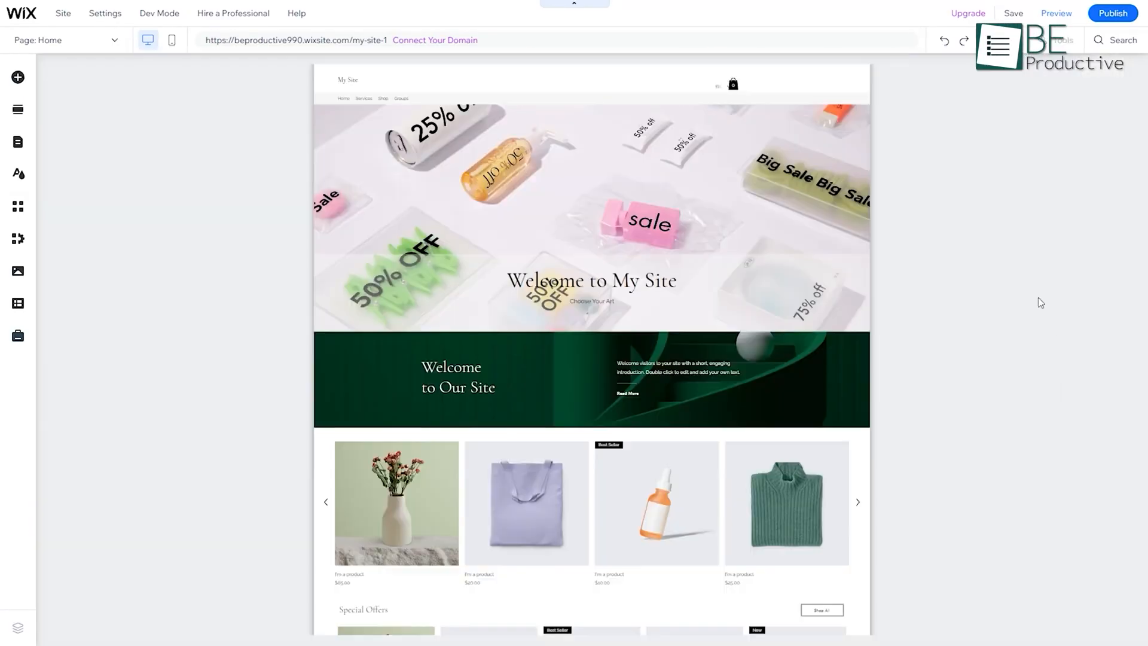
{"action": "mouse_move", "coordinate": [1138, 56]}
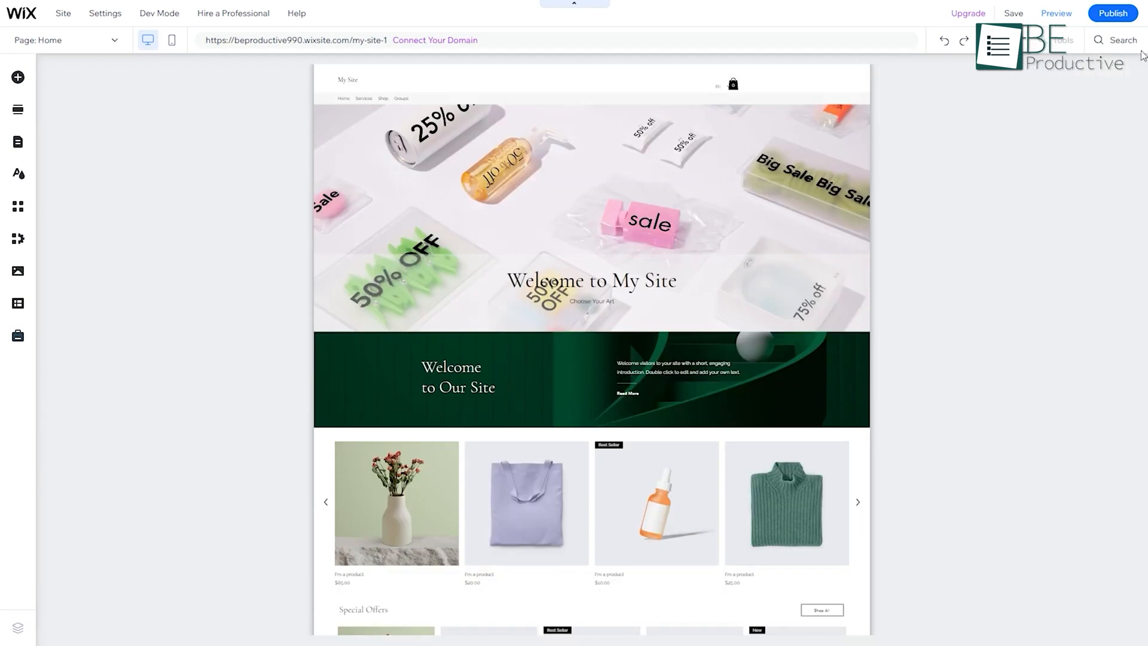
{"action": "left_click", "coordinate": [1110, 14]}
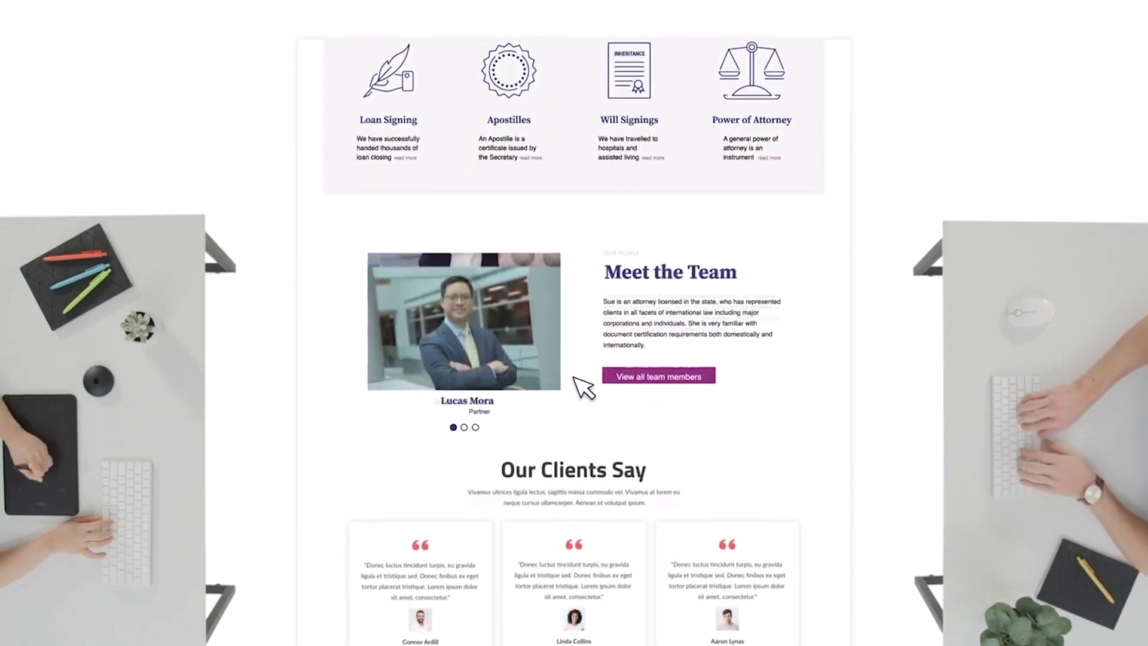
Scroll the Web AI chat holding the Photography by Olivia Foster portfolio answers.
{"action": "scroll", "scroll_direction": "down", "scroll_amount": 3}
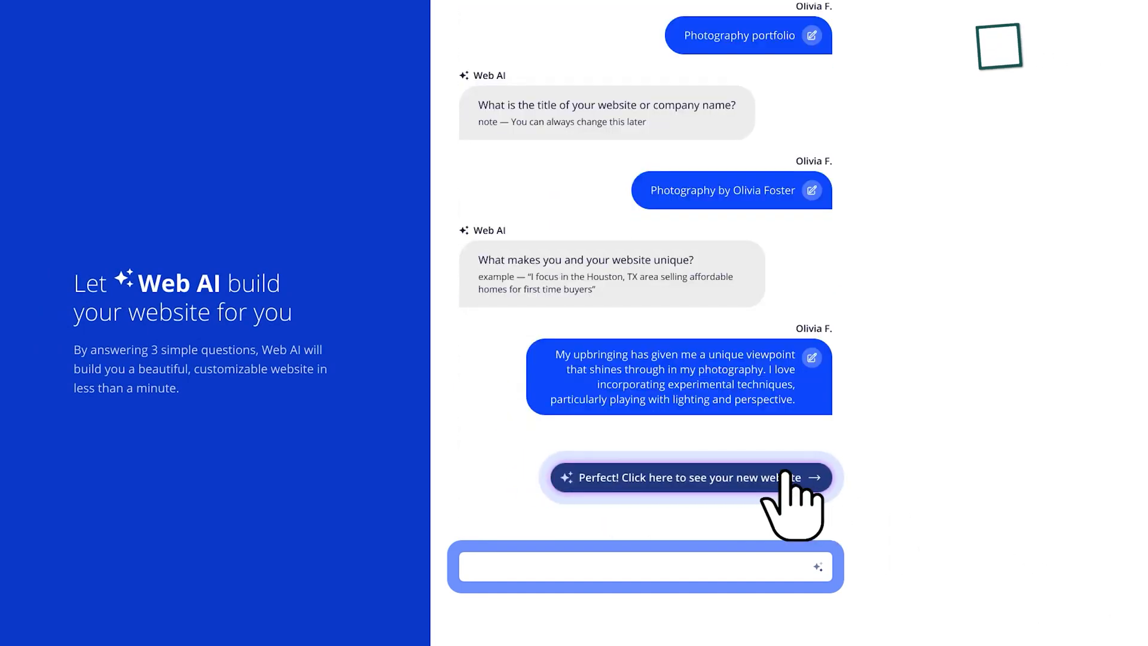
Create a site from the Luxury Home Builders template and replace its logo with the KAD Design image.
{"action": "left_click", "coordinate": [686, 477]}
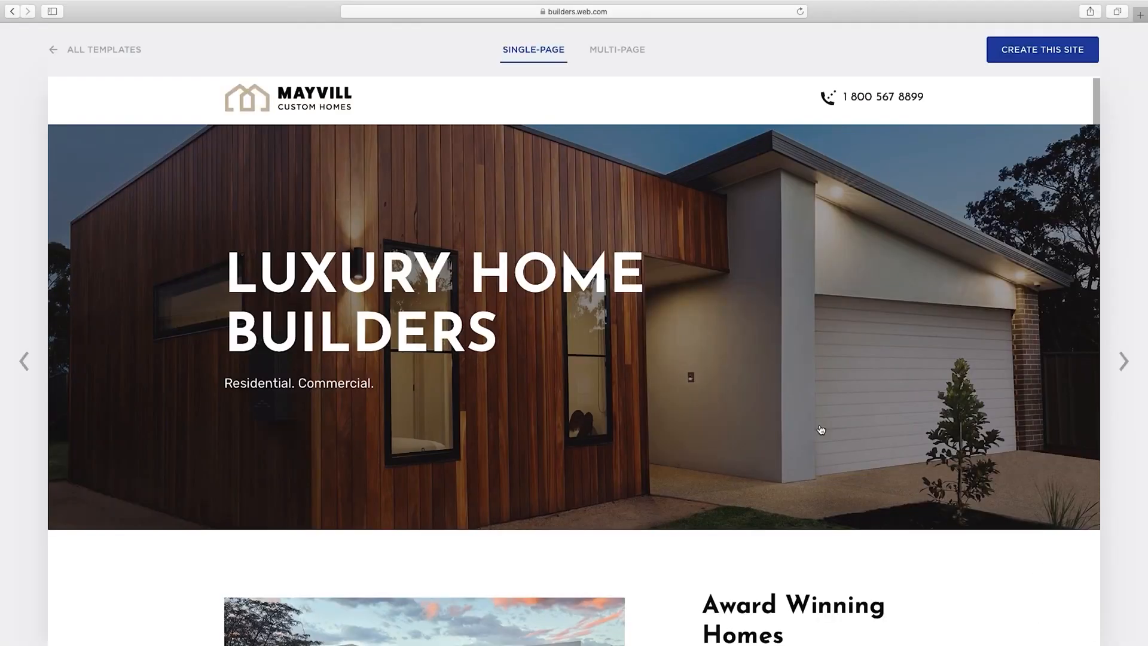
{"action": "left_click", "coordinate": [1041, 49]}
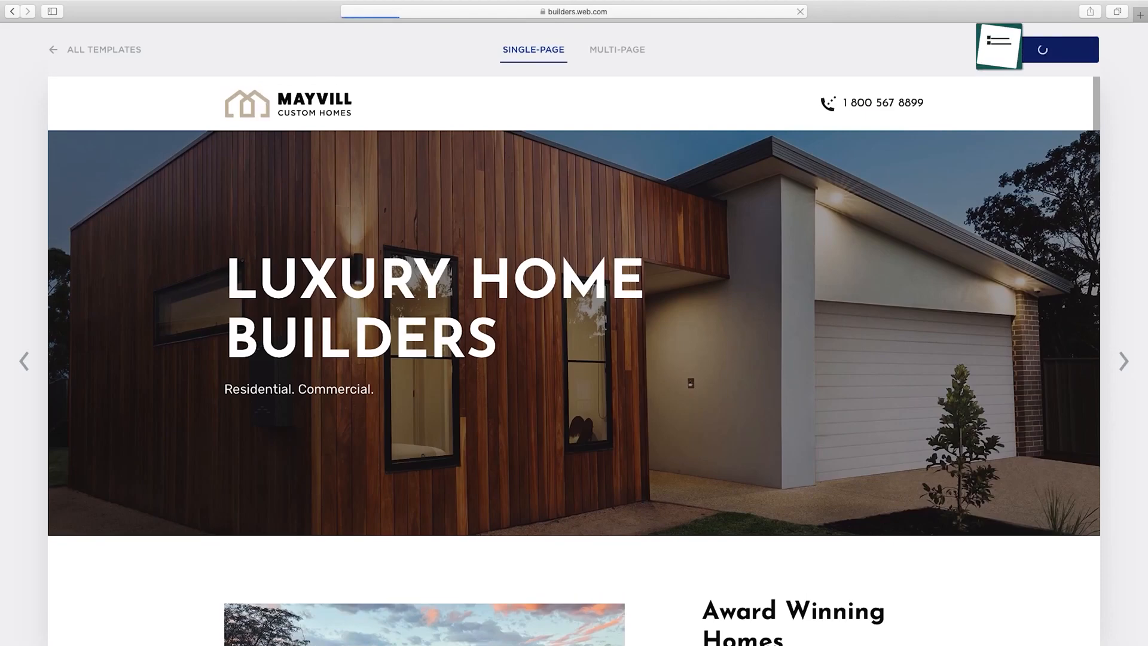
{"action": "left_click", "coordinate": [310, 103]}
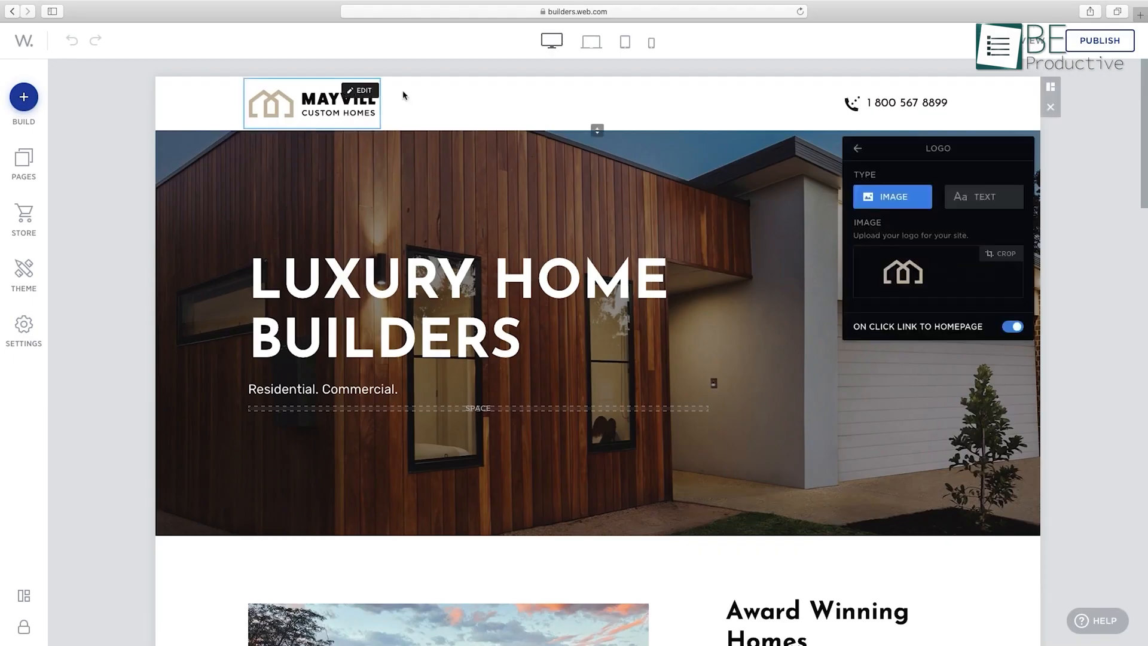
{"action": "left_click", "coordinate": [938, 272]}
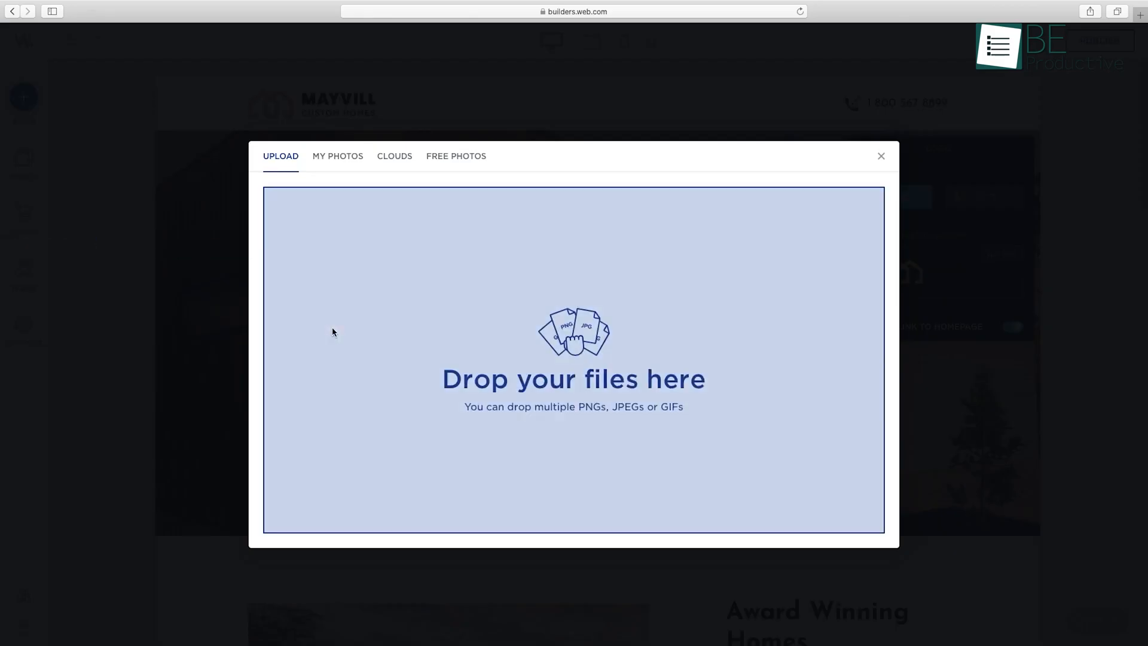
{"action": "left_click", "coordinate": [881, 155]}
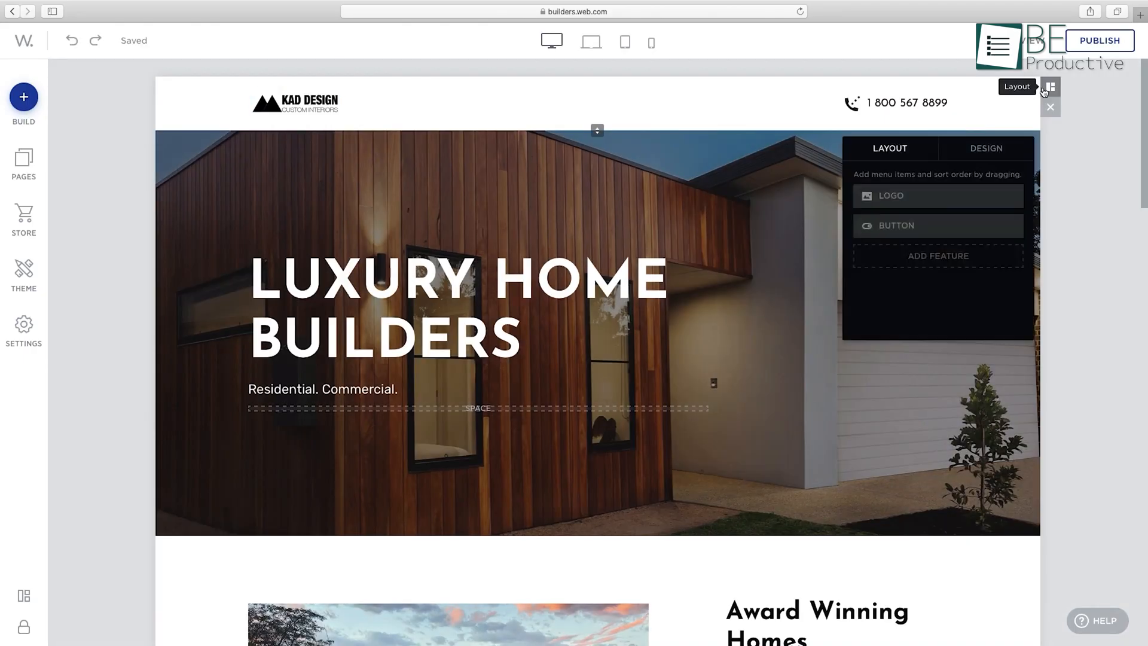
Add Social Buttons to the header and move to its design options.
{"action": "left_click", "coordinate": [937, 256]}
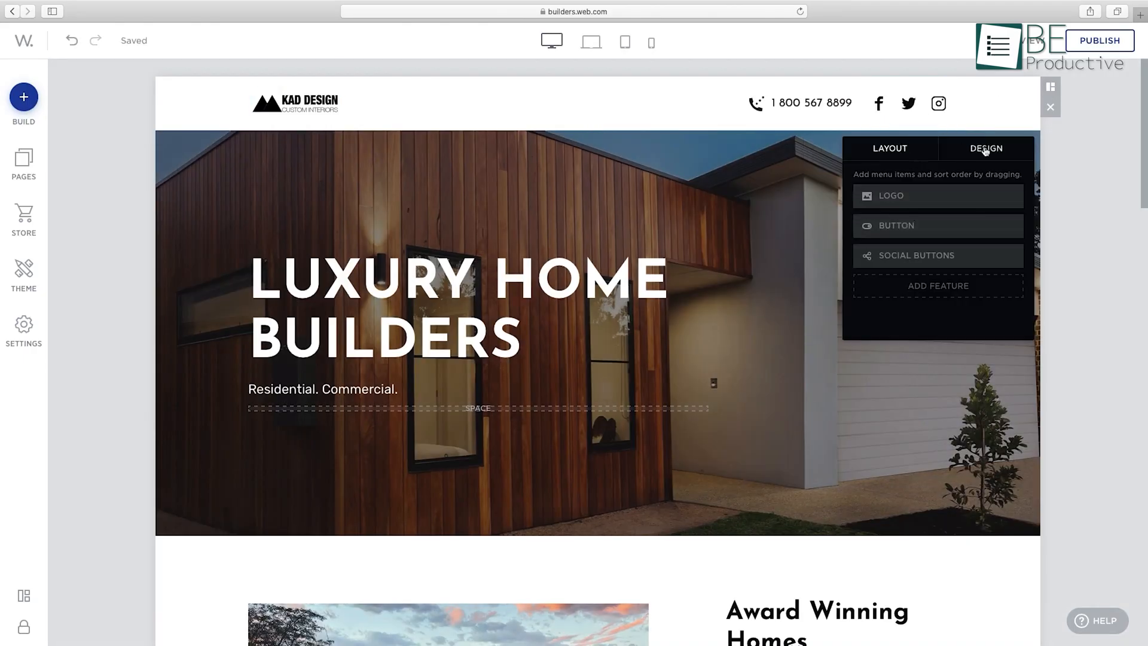
{"action": "left_click", "coordinate": [984, 148]}
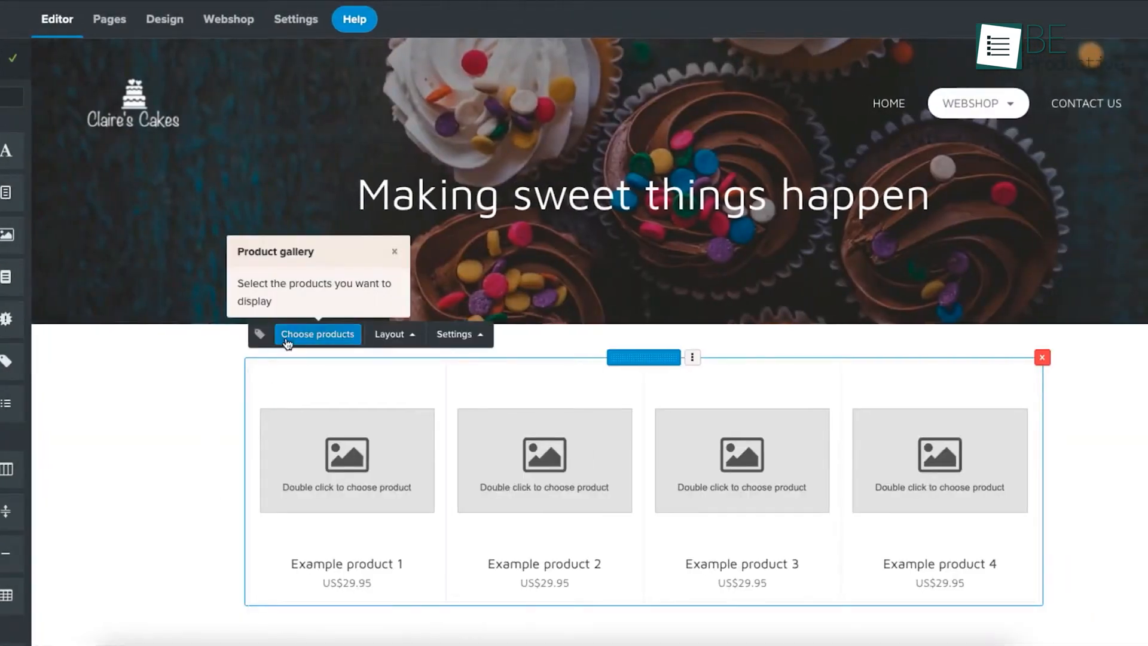
Add a new Classic roses cake product priced 400 to the gallery and change the Header text font.
{"action": "left_click", "coordinate": [317, 334]}
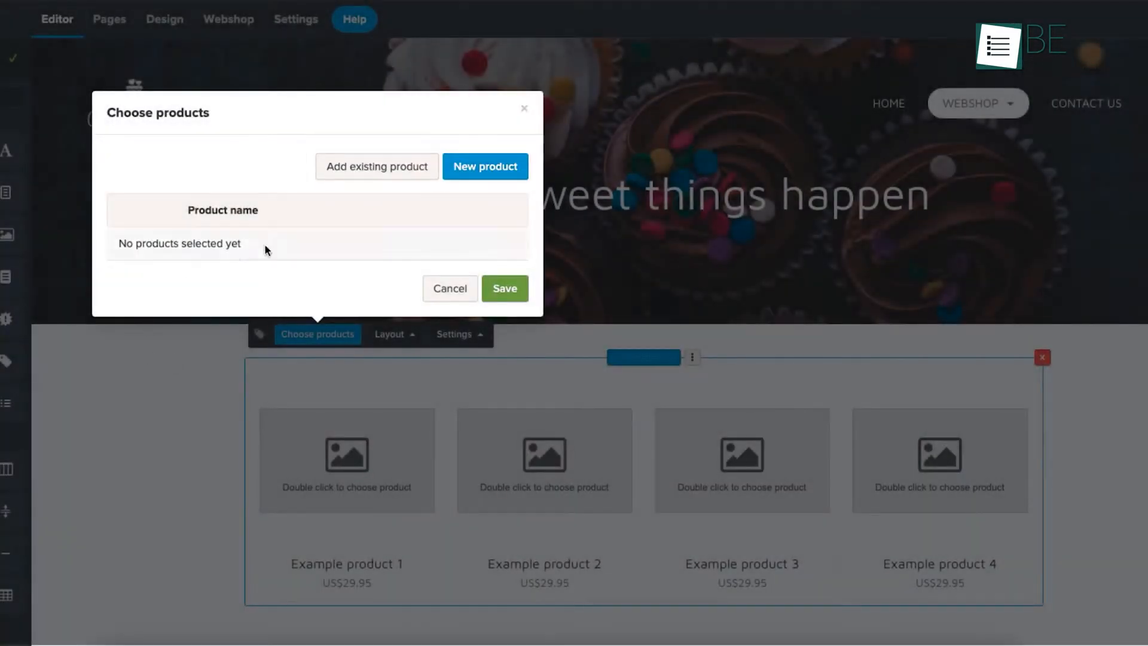
{"action": "left_click", "coordinate": [484, 166]}
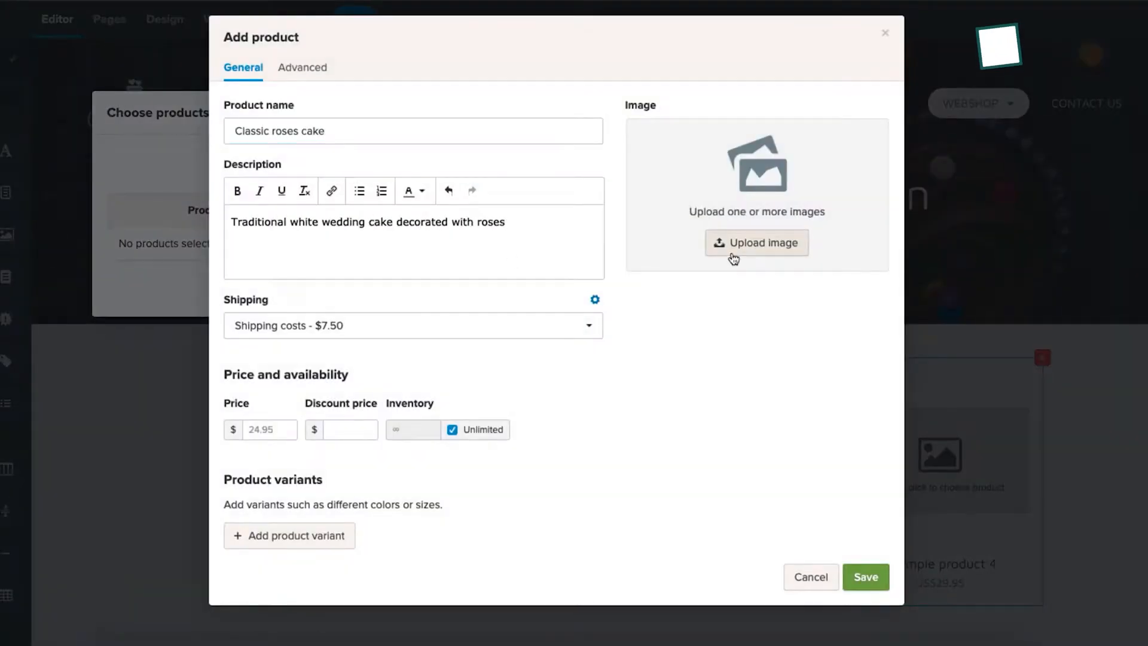
{"action": "type", "text": "400"}
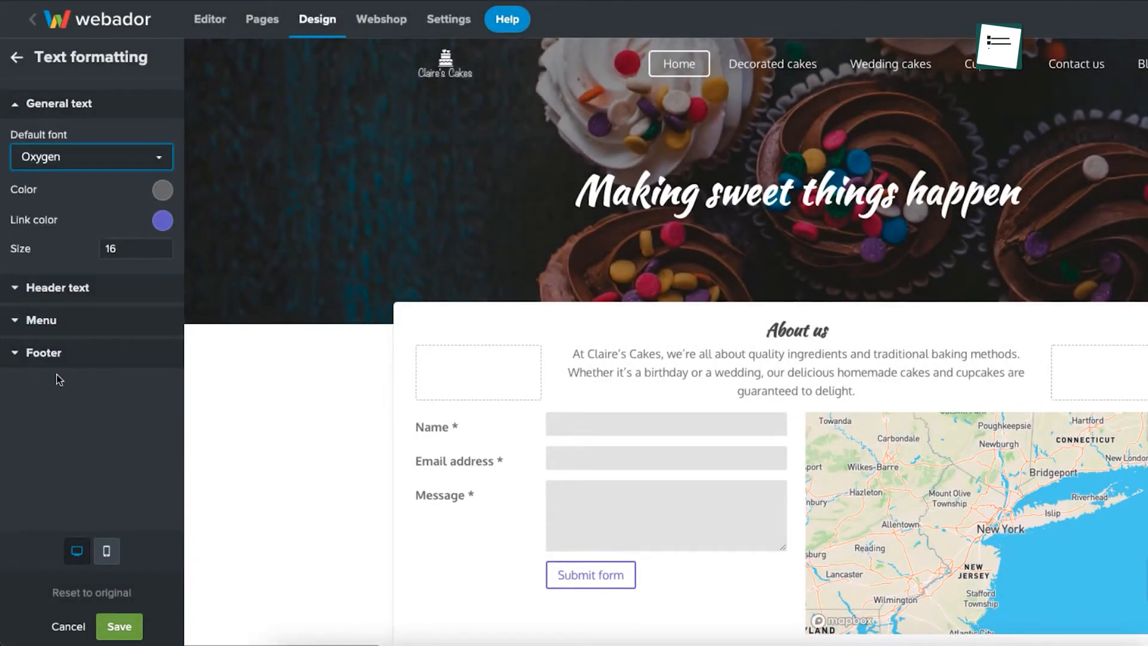
{"action": "scroll", "scroll_direction": "down", "scroll_amount": 3}
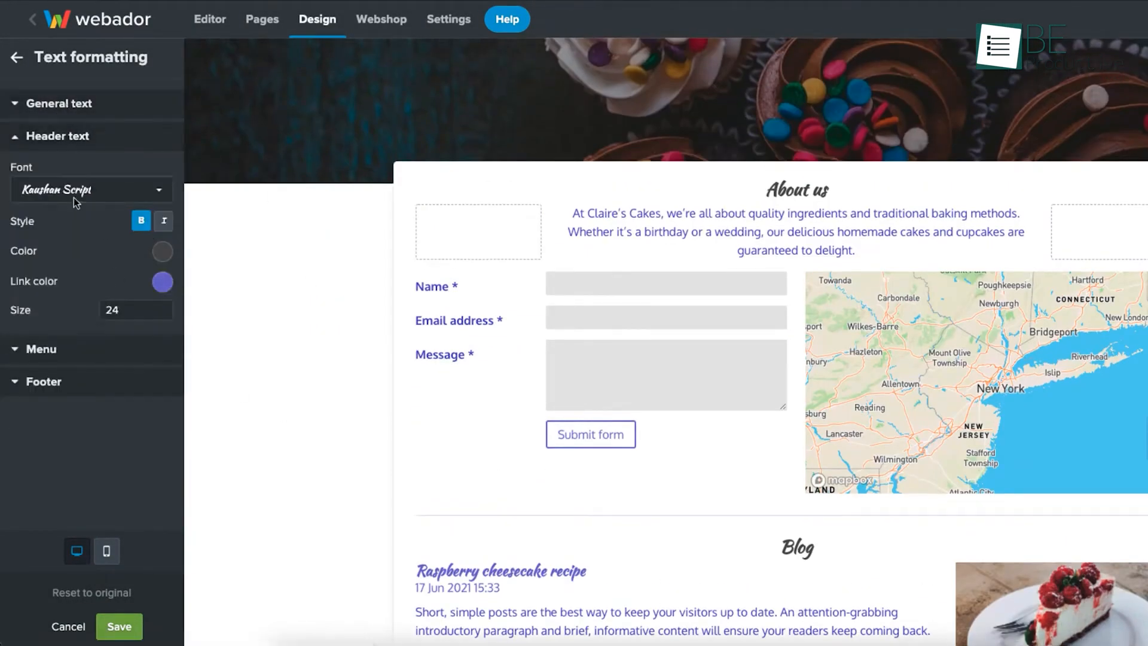
{"action": "left_click", "coordinate": [162, 283]}
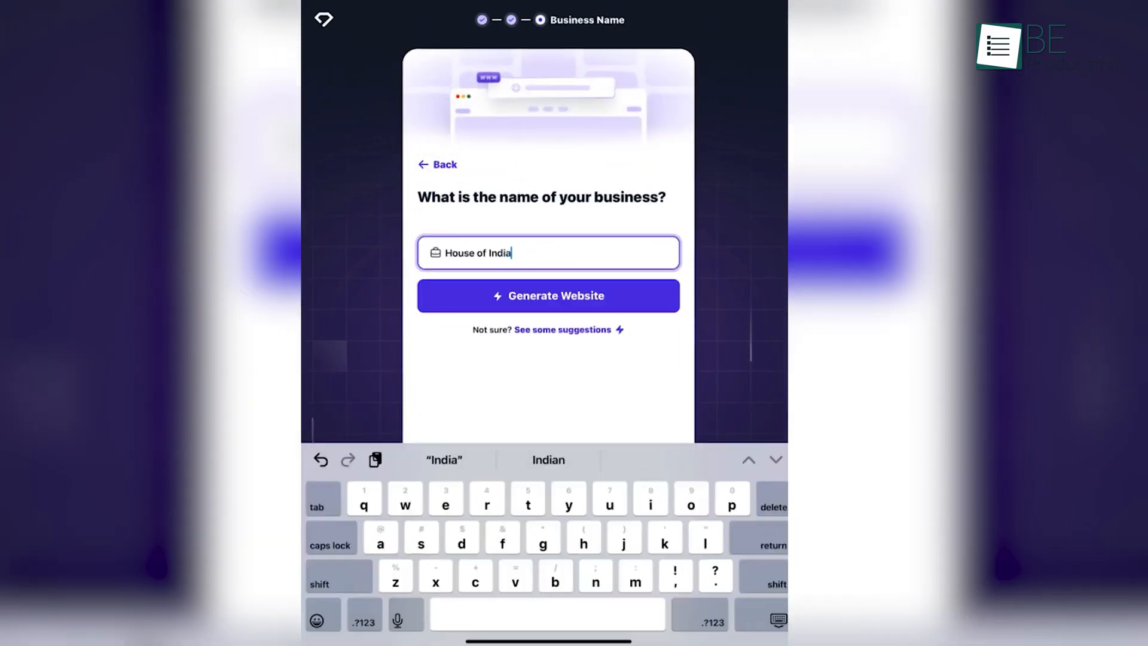
Generate the Dot dot design site with its Shape Your Ideal Space hero from the business name.
{"action": "left_click", "coordinate": [547, 295]}
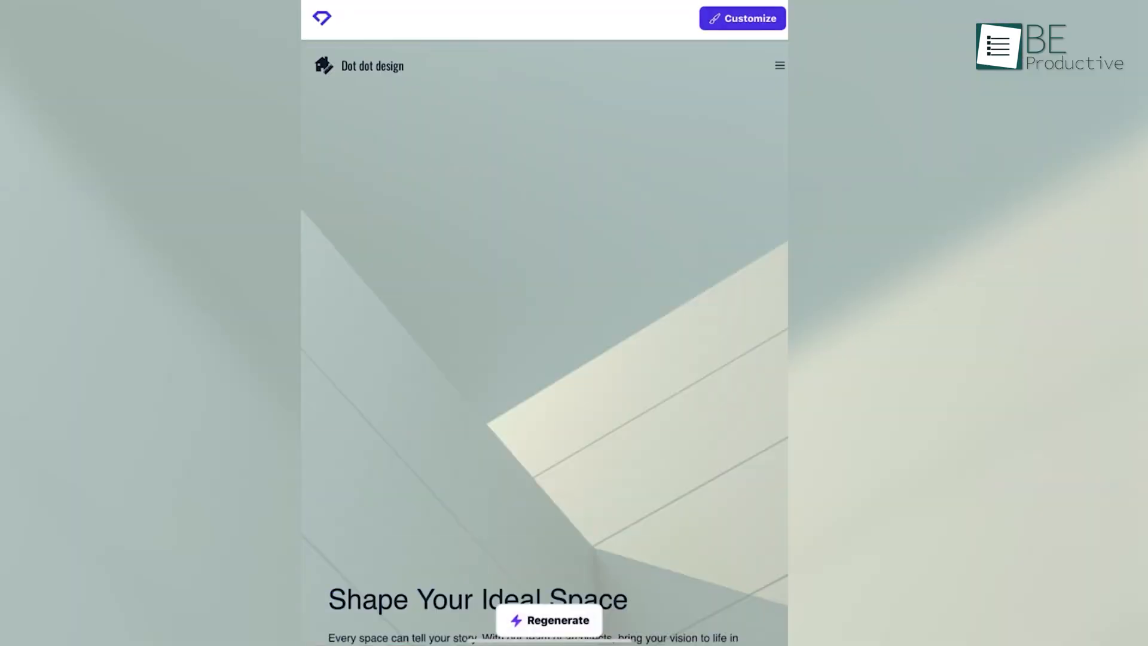
{"action": "left_click", "coordinate": [548, 620]}
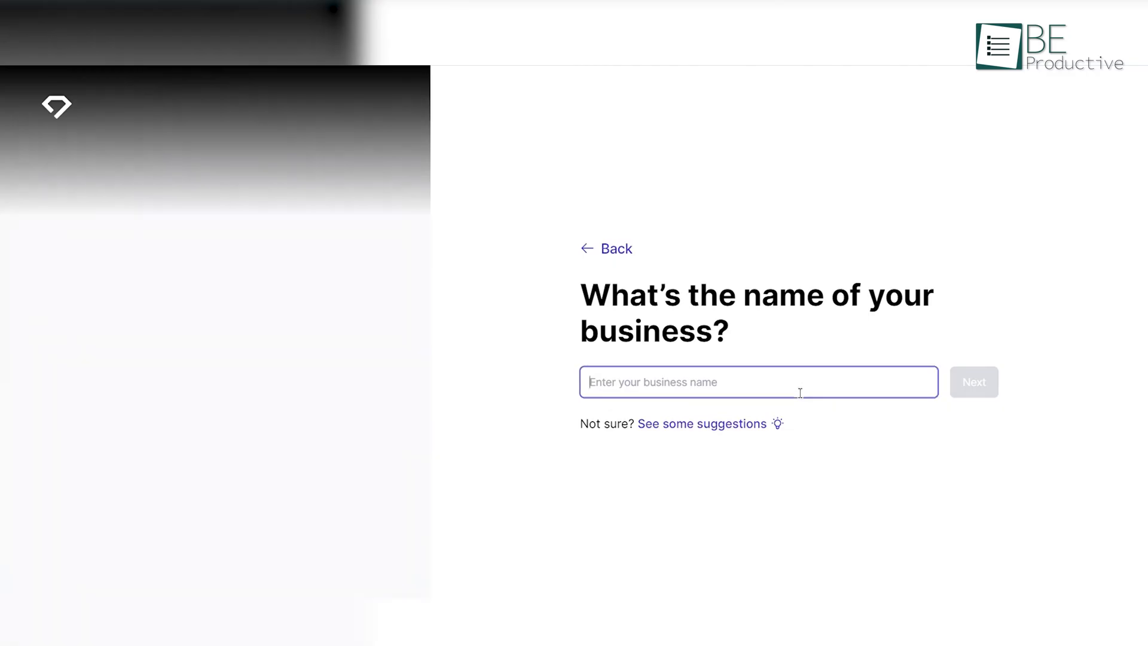
{"action": "type", "text": "Amit Sony"}
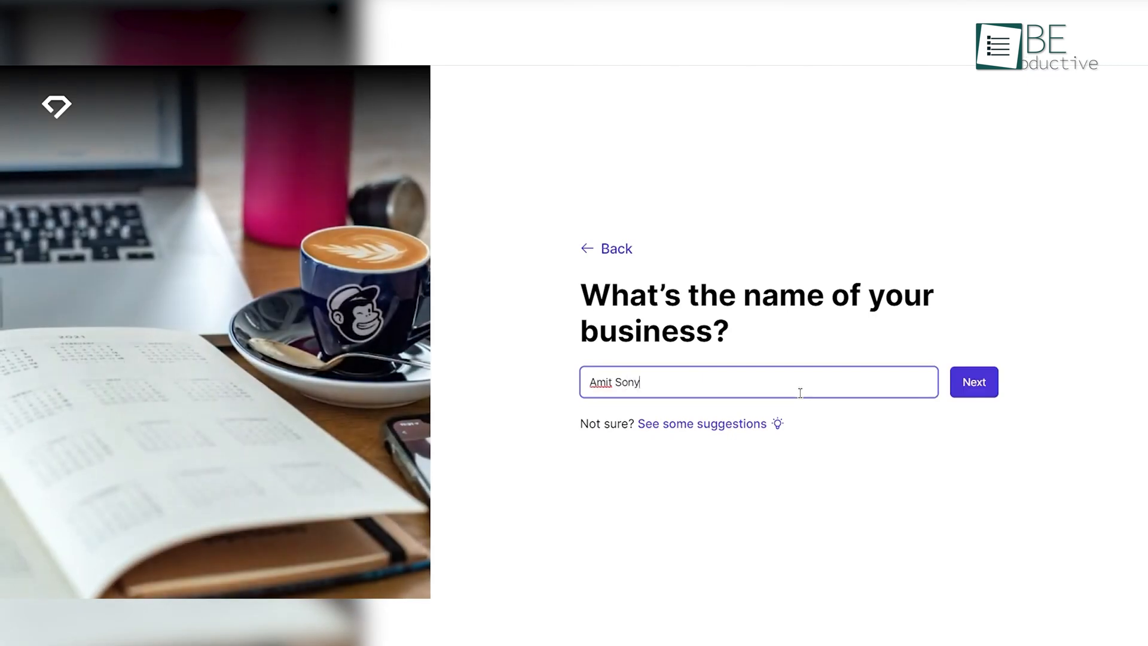
{"action": "left_click", "coordinate": [973, 381]}
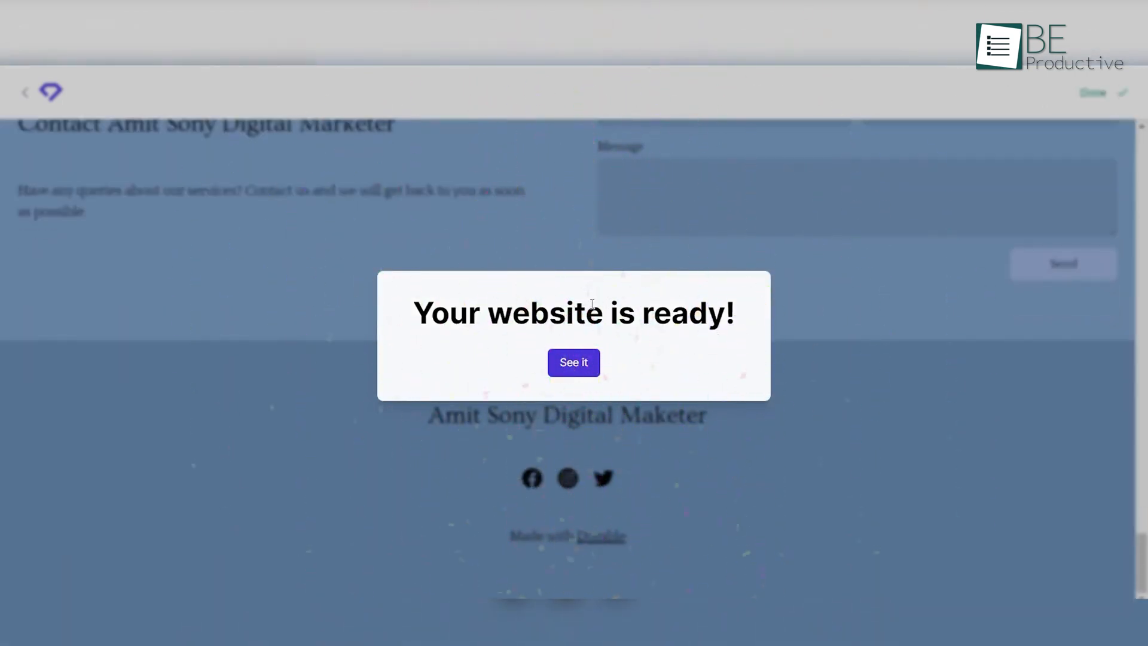
{"action": "left_click", "coordinate": [572, 362]}
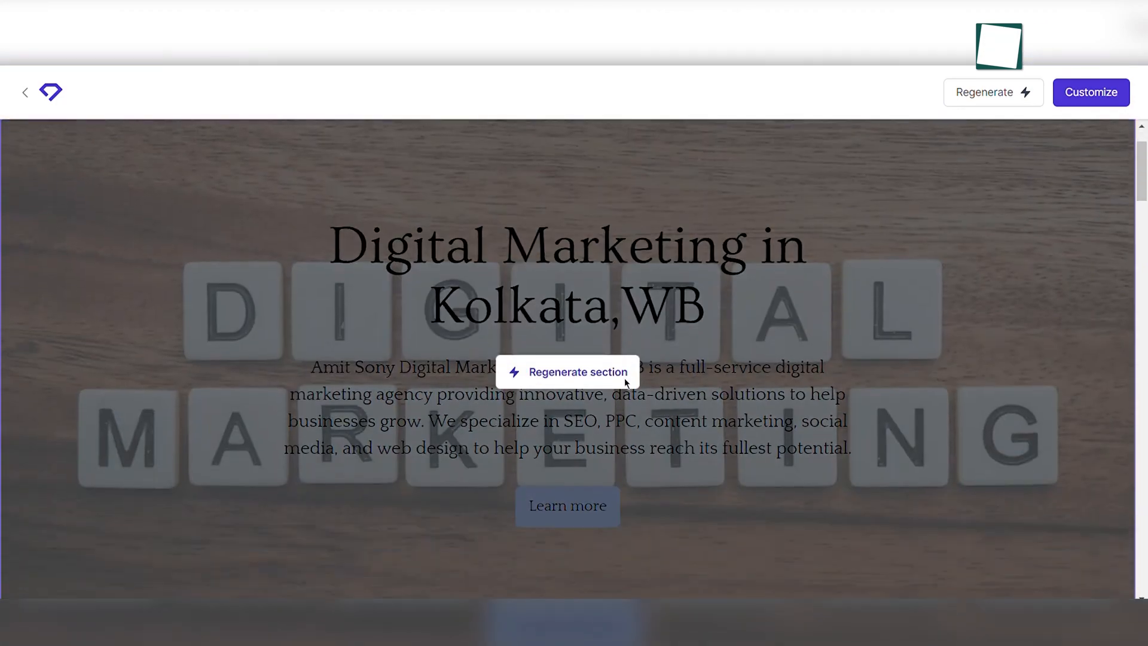
{"action": "scroll", "scroll_direction": "down", "scroll_amount": 3}
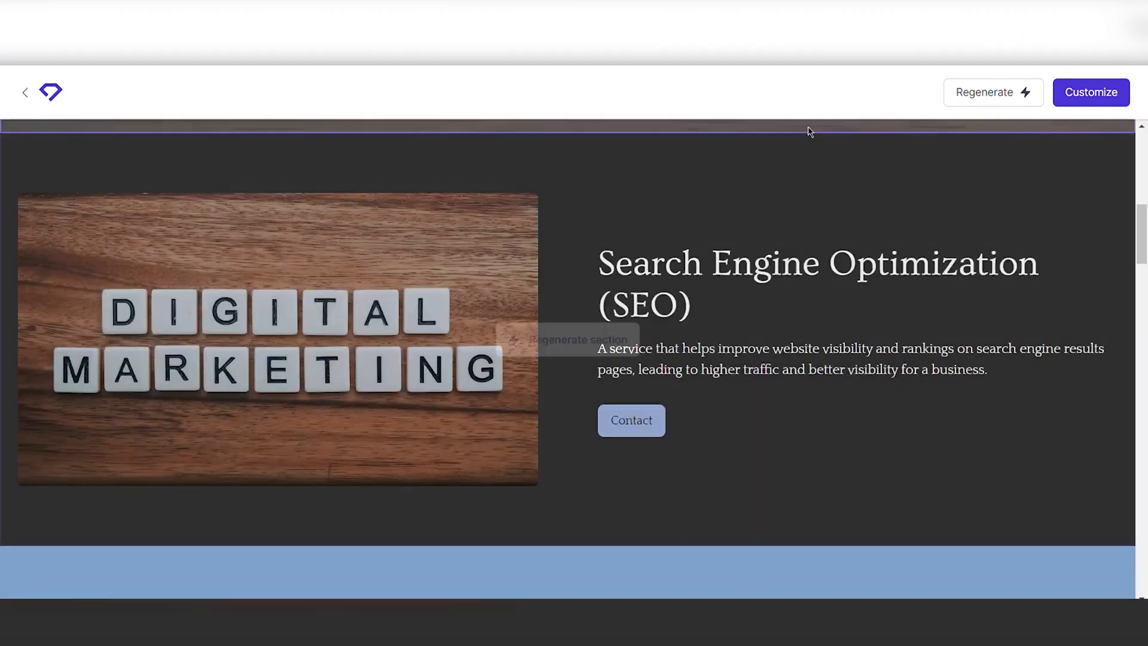
{"action": "scroll", "scroll_direction": "down", "scroll_amount": 3}
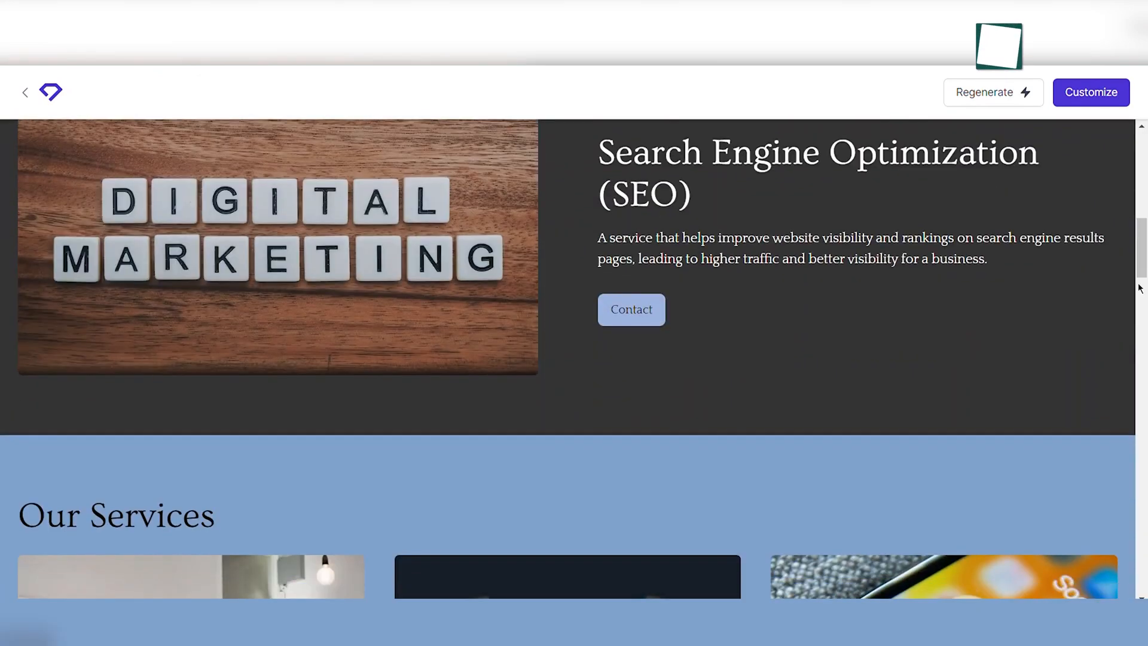
{"action": "scroll", "scroll_direction": "down", "scroll_amount": 3}
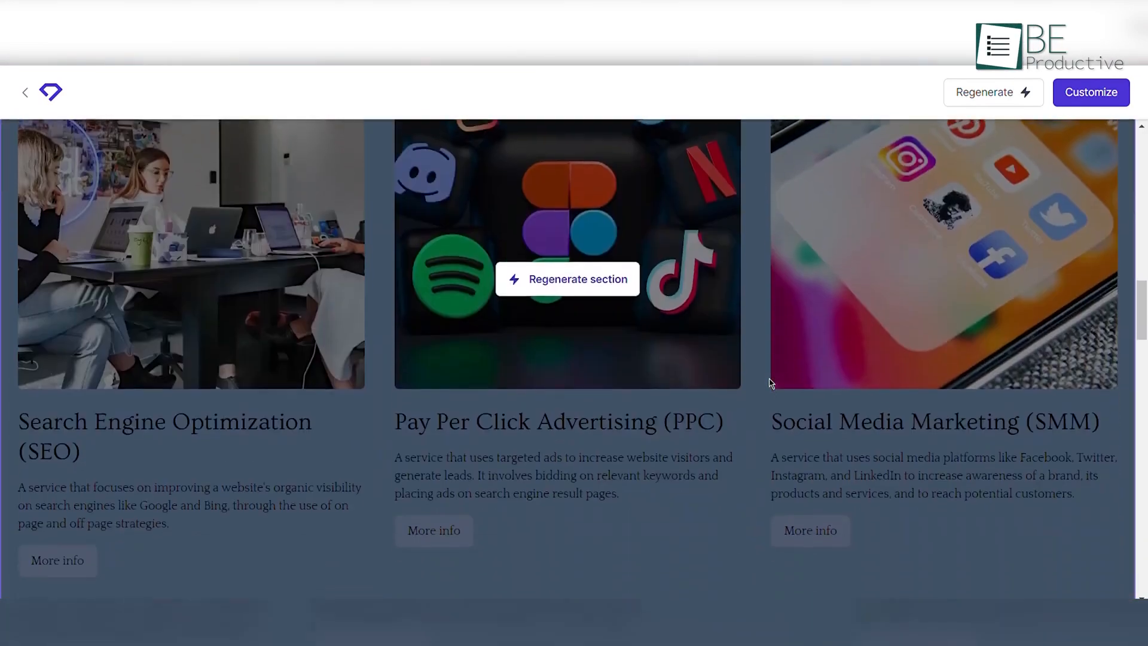
{"action": "scroll", "scroll_direction": "down", "scroll_amount": 3}
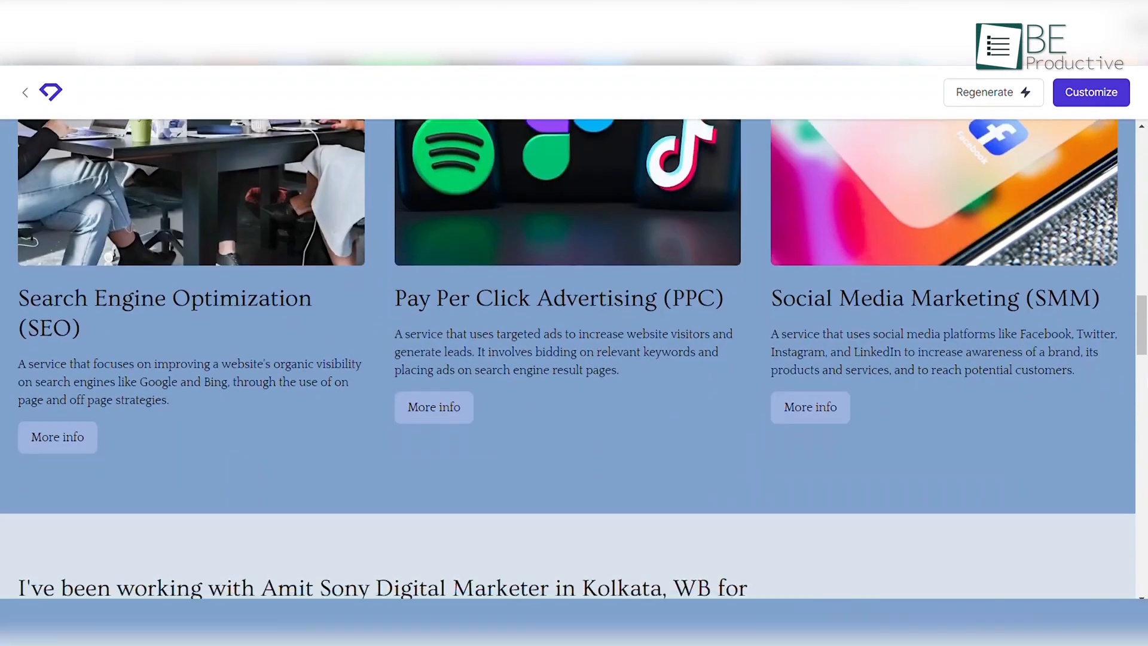
{"action": "scroll", "scroll_direction": "down", "scroll_amount": 3}
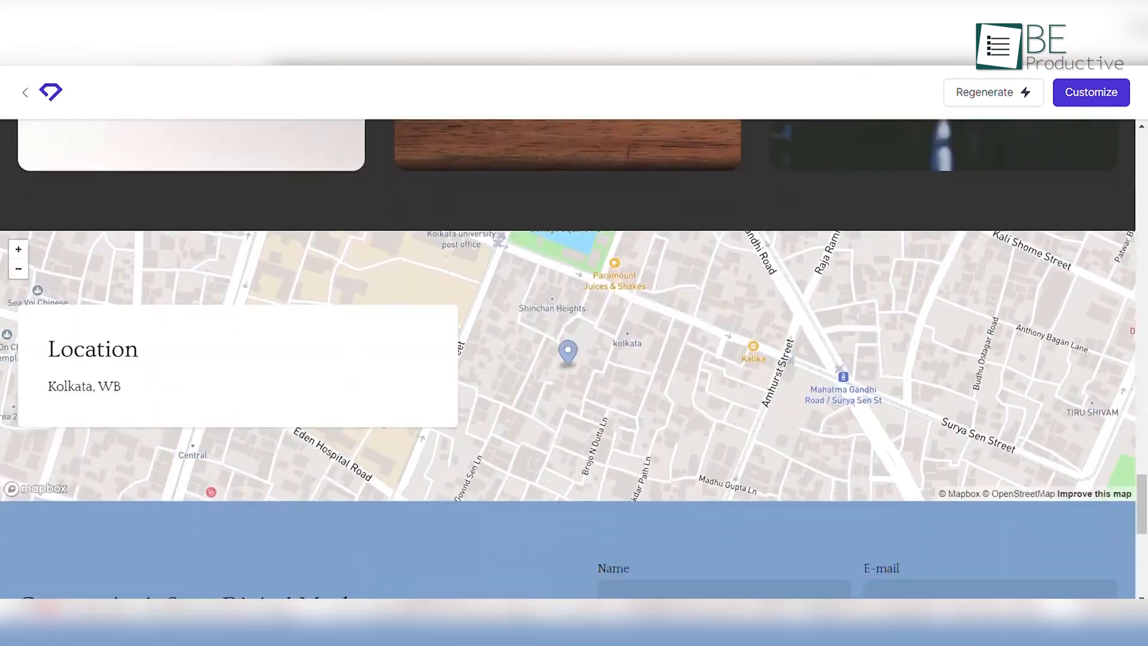
{"action": "scroll", "scroll_direction": "down", "scroll_amount": 3}
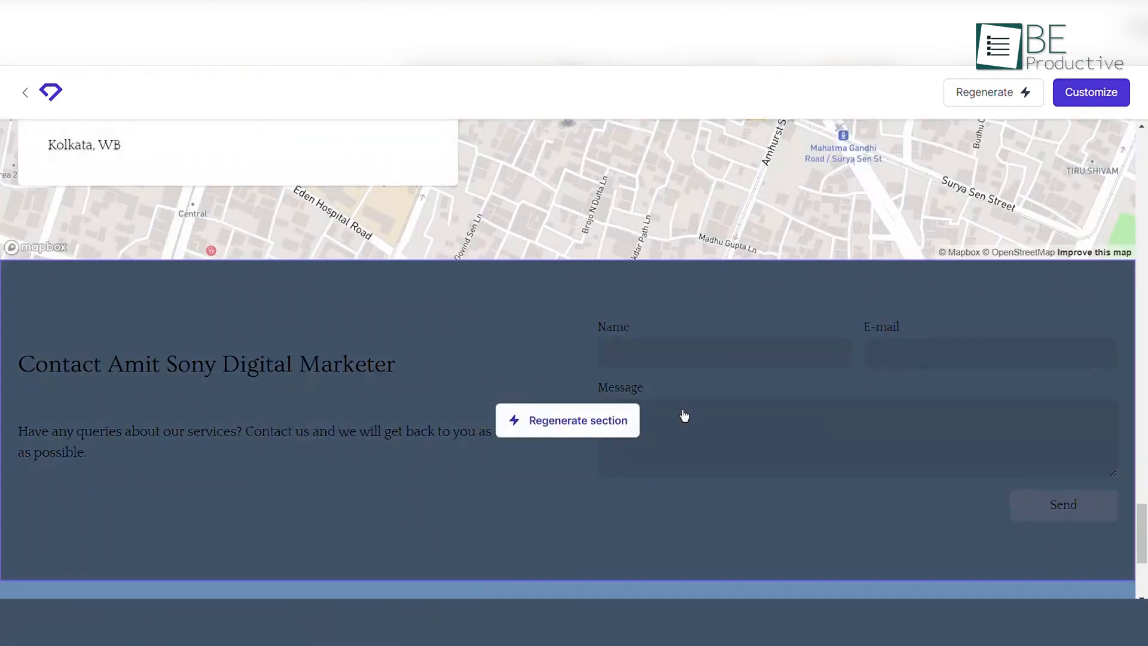
{"action": "scroll", "scroll_direction": "down", "scroll_amount": 3}
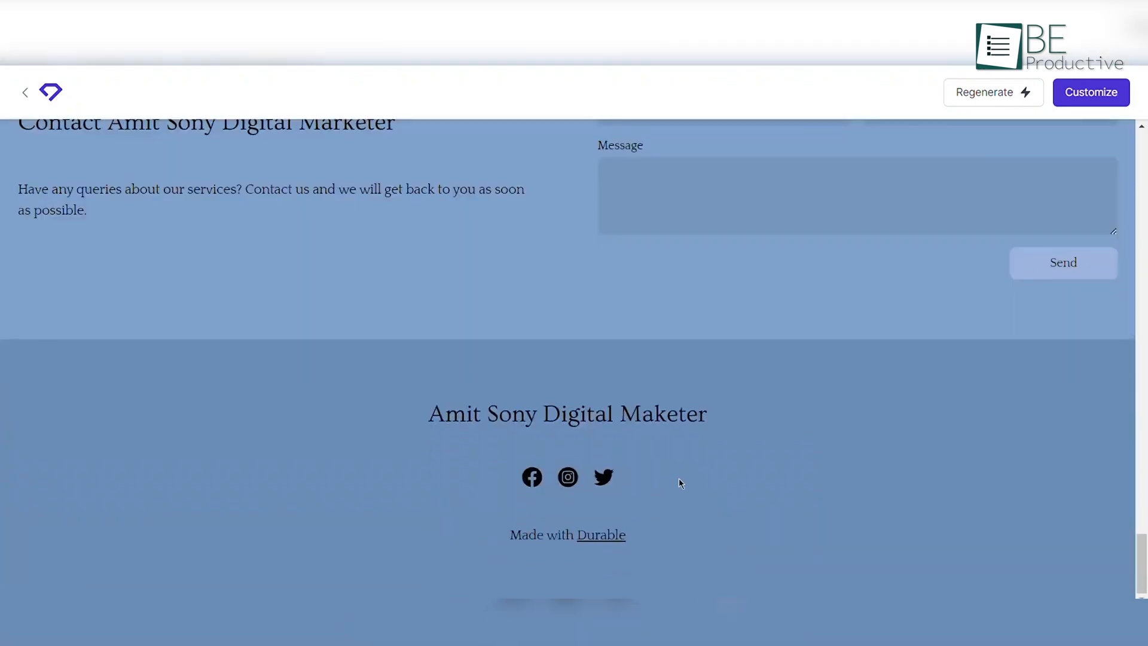
{"action": "scroll", "scroll_direction": "up", "scroll_amount": 3}
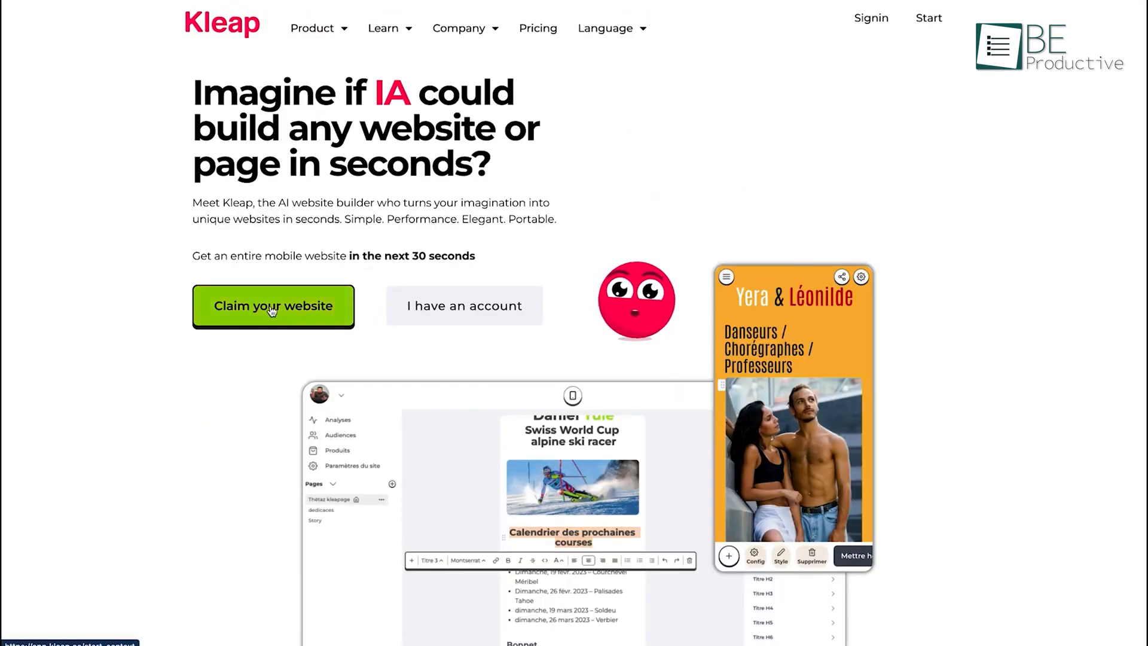
Start a new Kleap site as a Personal blog with the goal Get more visibility.
{"action": "left_click", "coordinate": [272, 305]}
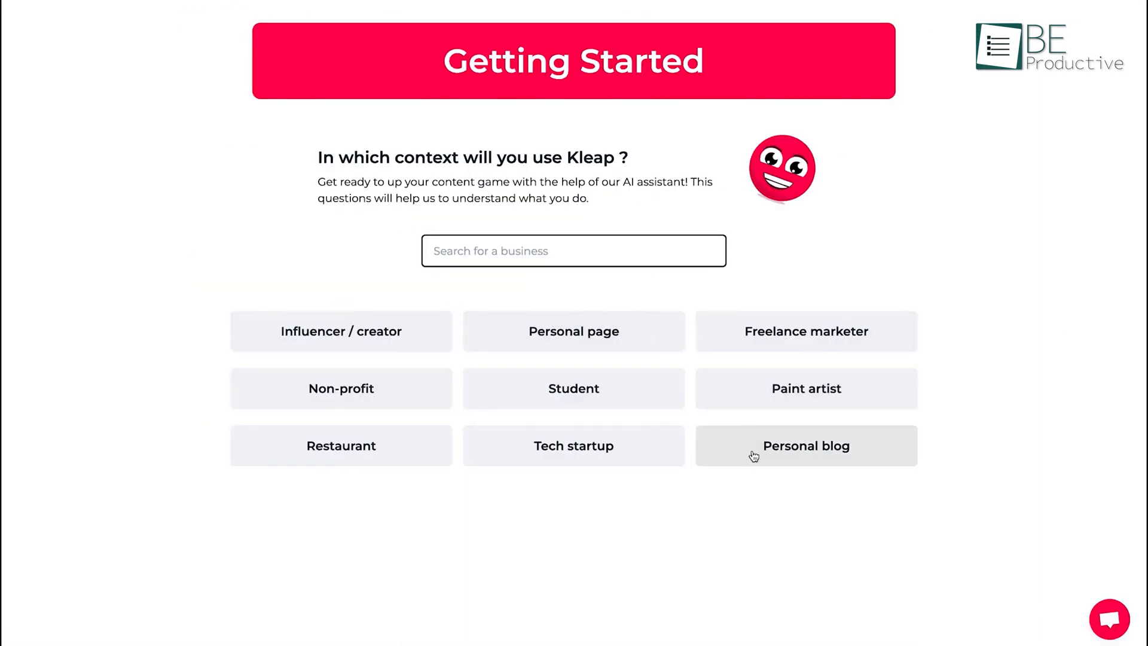
{"action": "left_click", "coordinate": [805, 445]}
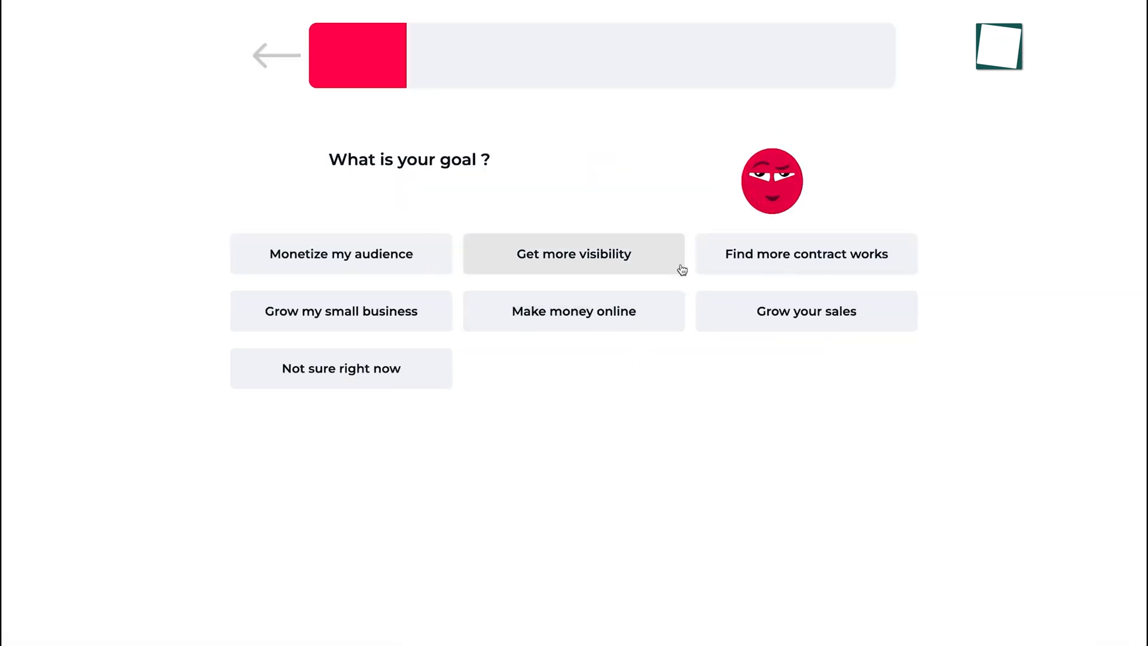
{"action": "left_click", "coordinate": [572, 254]}
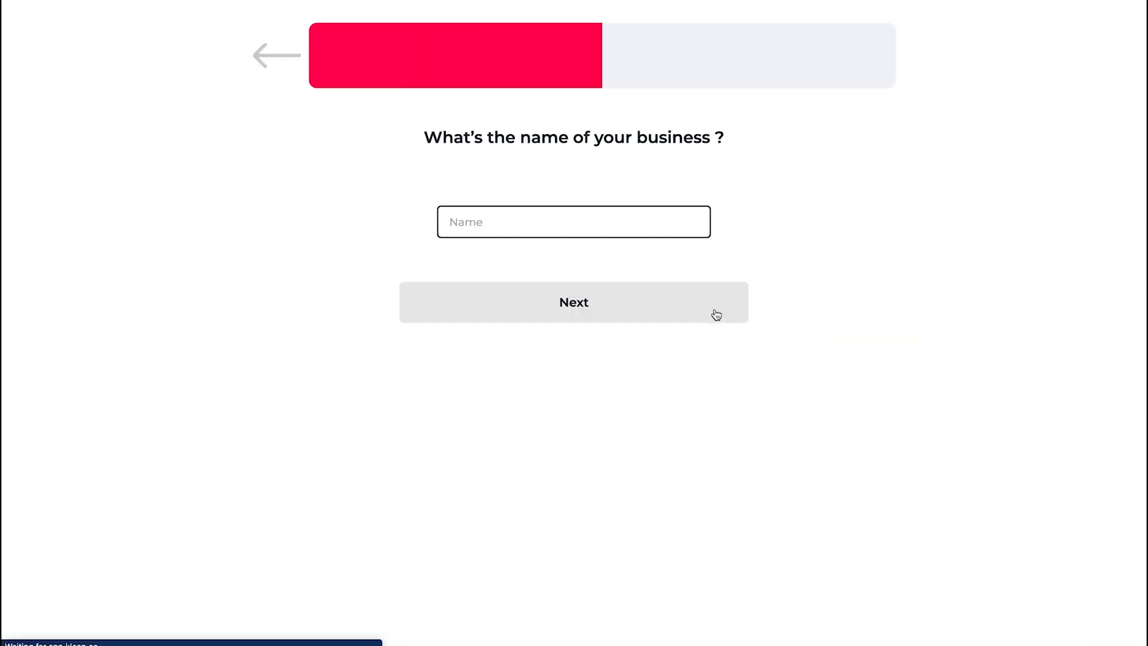
Enter business name Baveling and accept the AI-written blog description.
{"action": "left_click", "coordinate": [573, 222]}
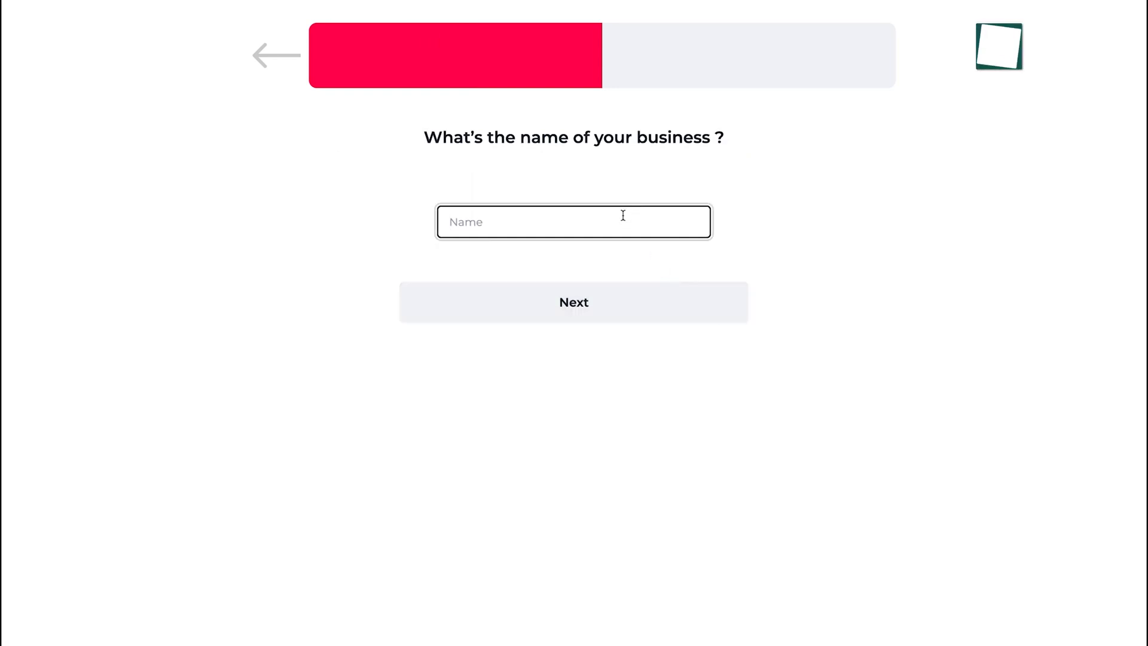
{"action": "type", "text": "Baveli"}
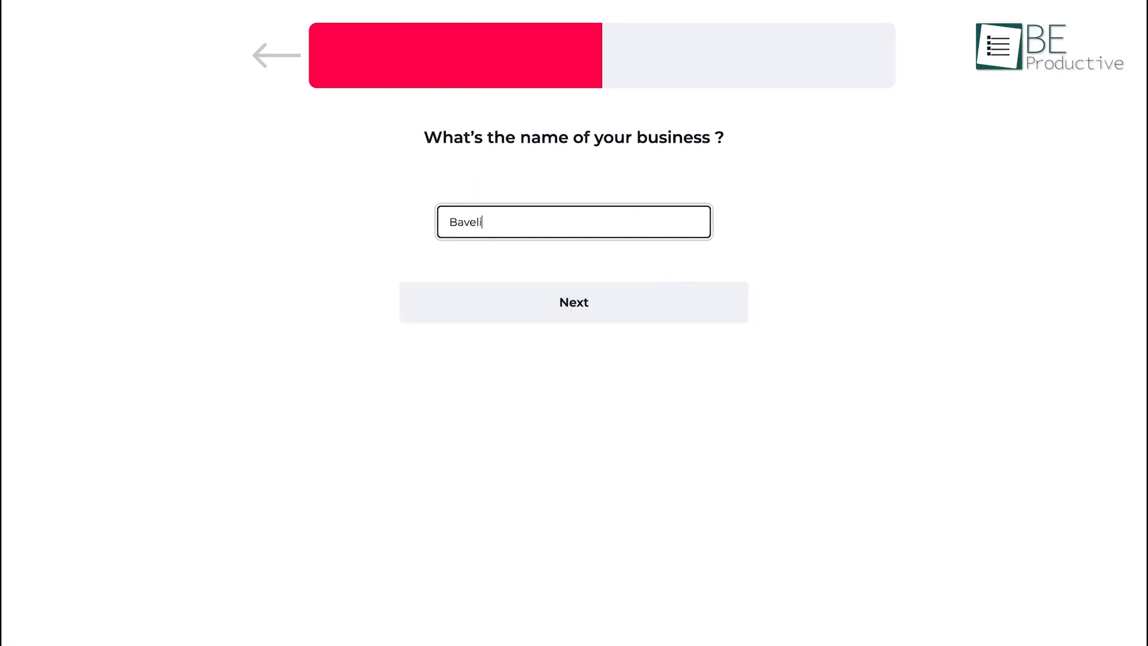
{"action": "left_click", "coordinate": [573, 301]}
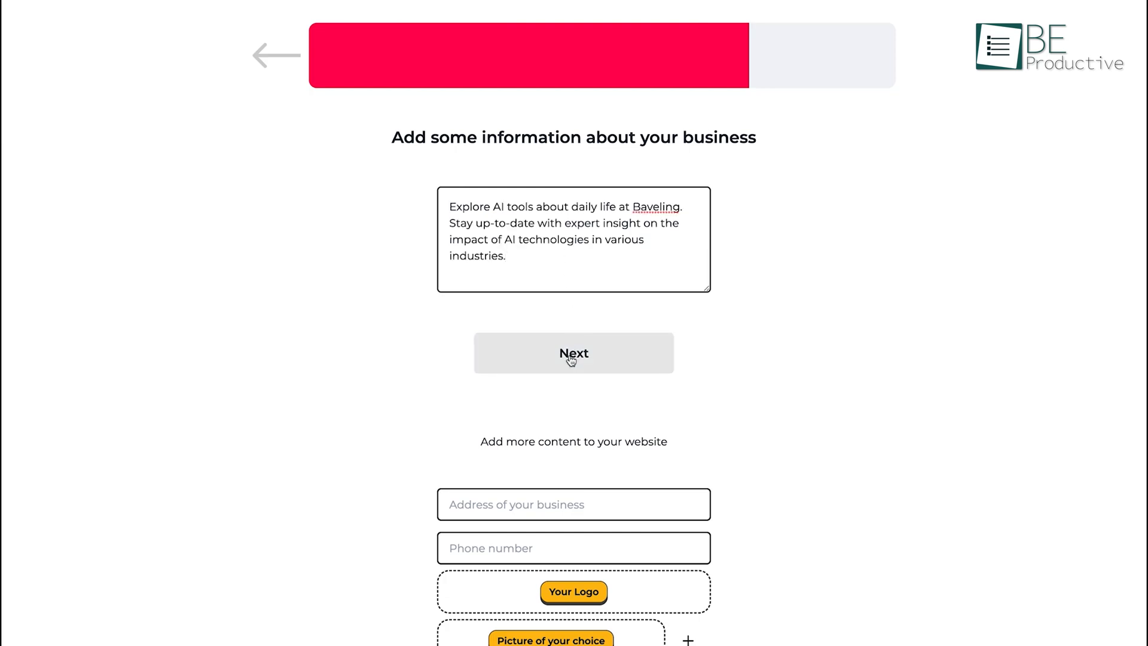
{"action": "left_click", "coordinate": [572, 353]}
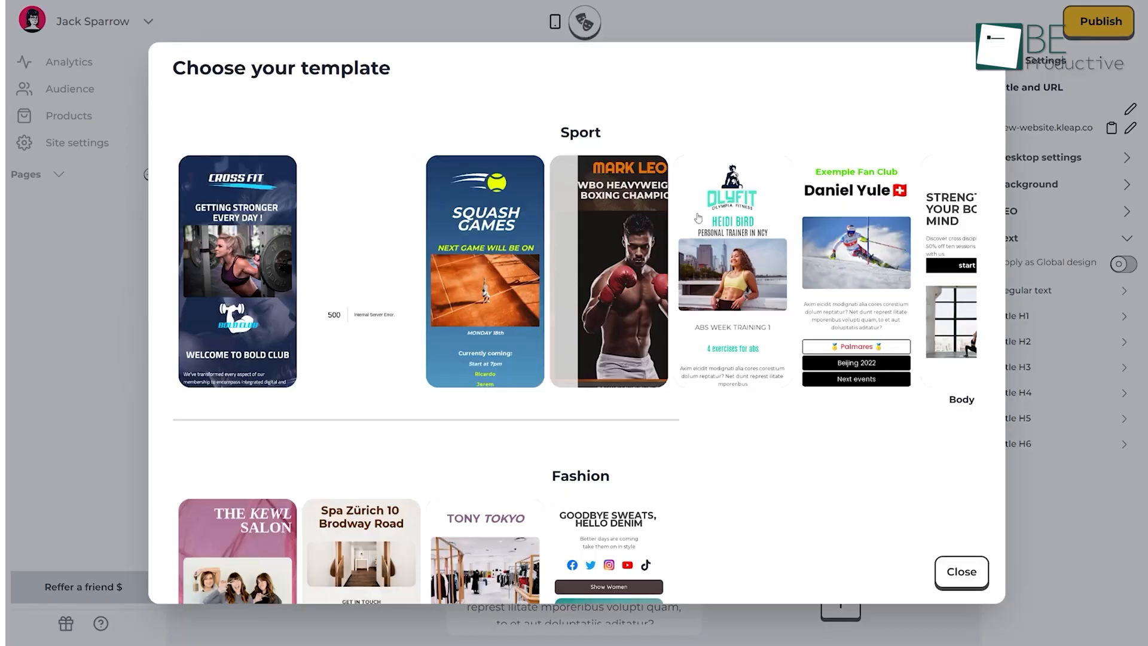
Browse and leave the template gallery, then bring up the + blocks list.
{"action": "scroll", "scroll_direction": "down", "scroll_amount": 3}
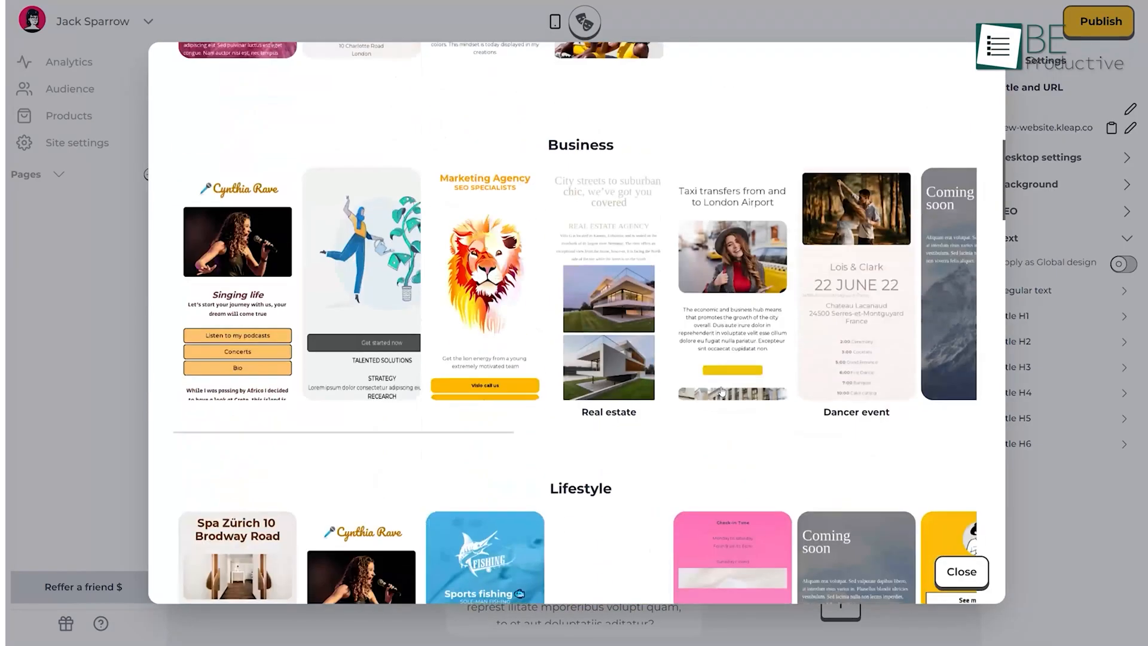
{"action": "scroll", "scroll_direction": "down", "scroll_amount": 3}
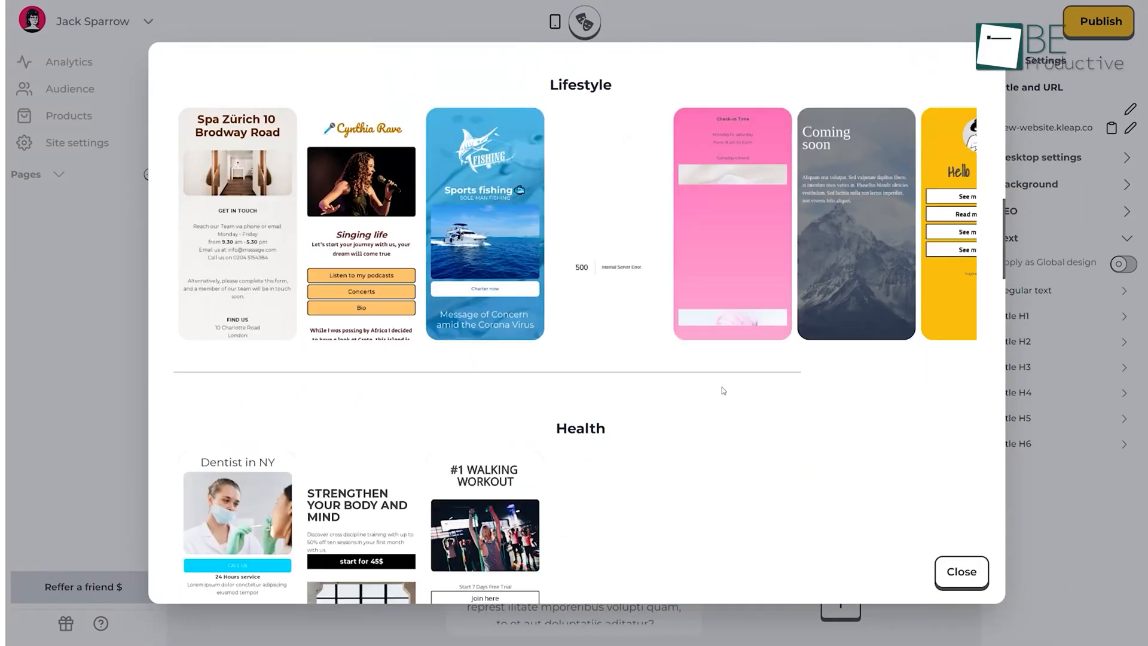
{"action": "left_click", "coordinate": [960, 571]}
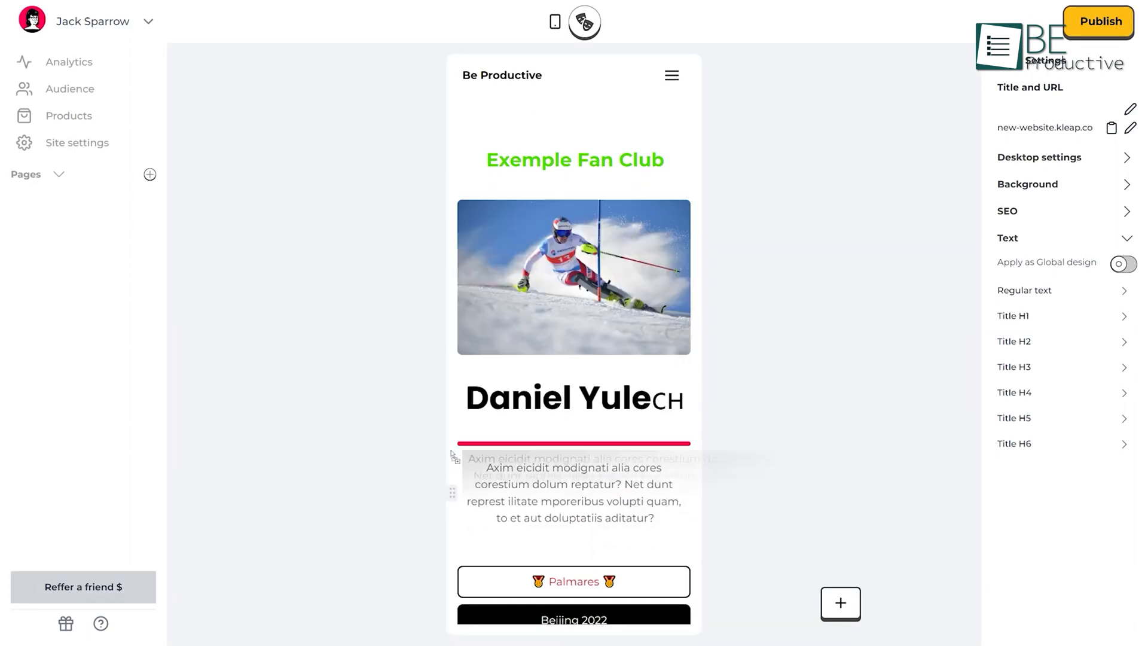
{"action": "left_click", "coordinate": [840, 603]}
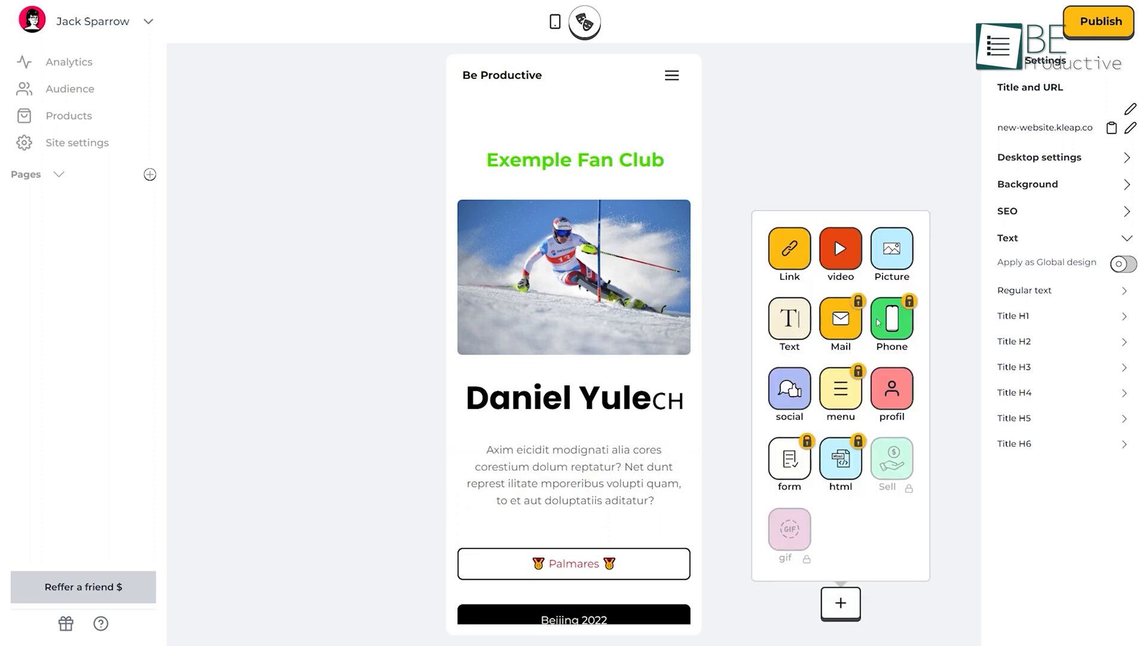
Apply the Sports fishing template to the site and preview it in desktop layout.
{"action": "left_click", "coordinate": [889, 249]}
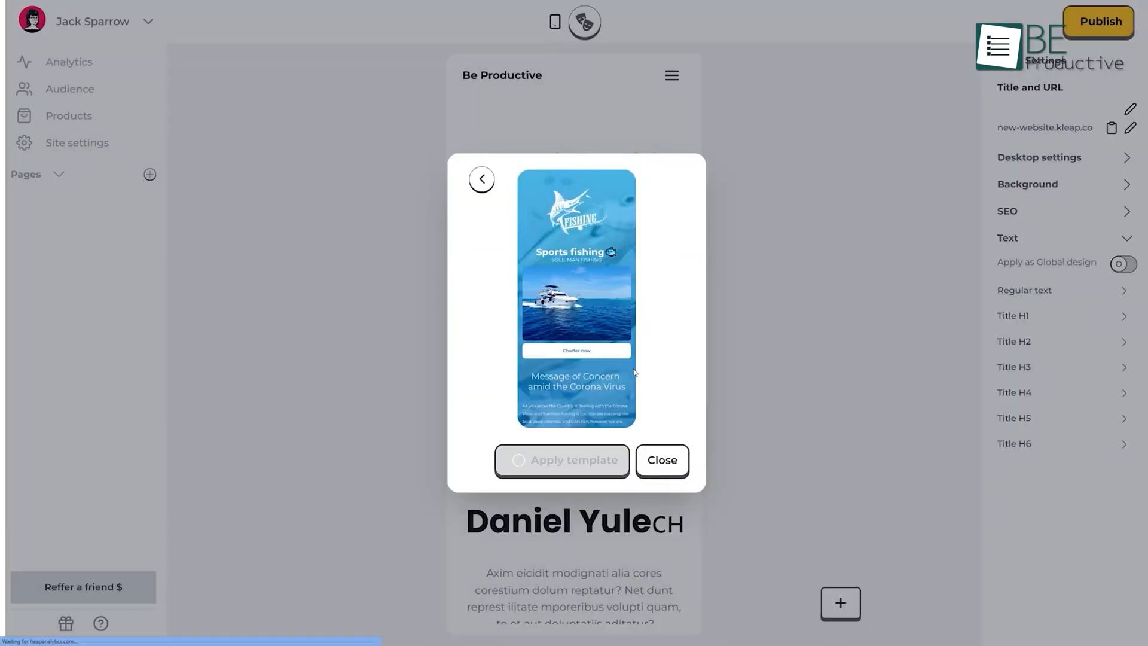
{"action": "left_click", "coordinate": [660, 459]}
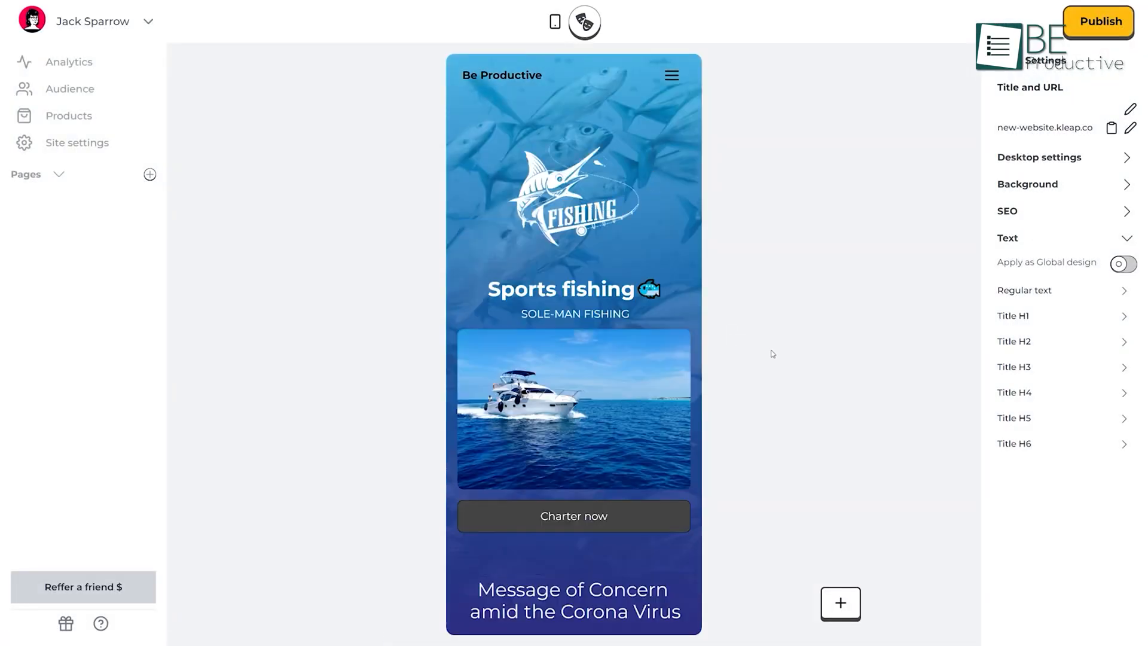
{"action": "left_click", "coordinate": [554, 21]}
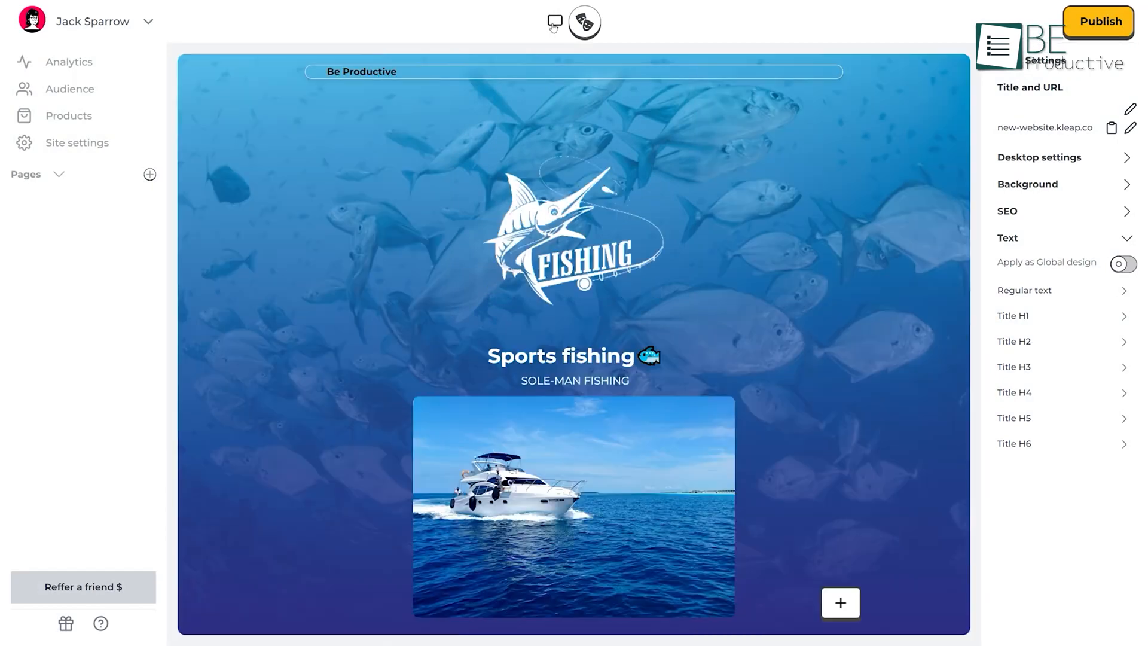
{"action": "left_click", "coordinate": [554, 21]}
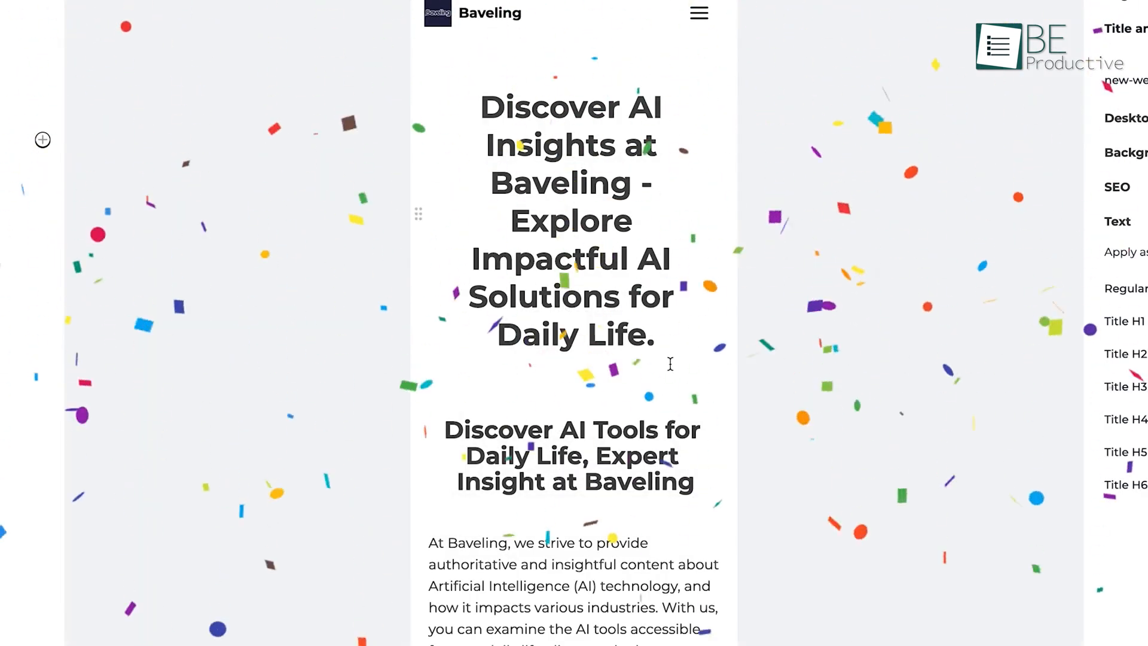
Scroll past the Baveling description to the Add more content fields and start the business address.
{"action": "scroll", "scroll_direction": "down", "scroll_amount": 3}
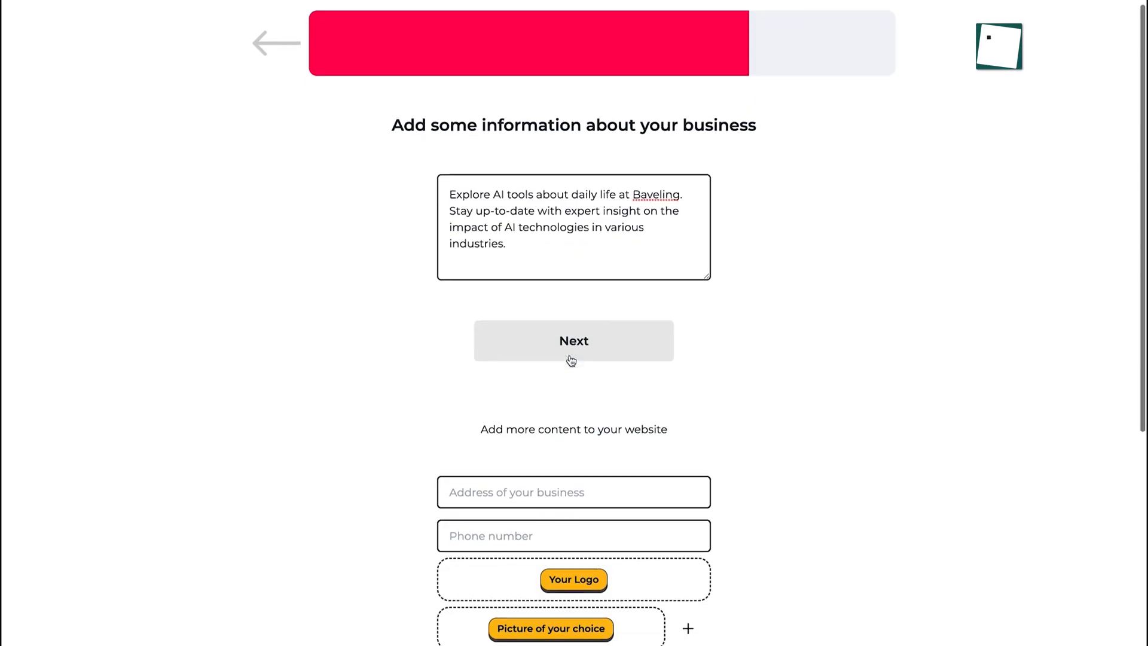
{"action": "scroll", "scroll_direction": "down", "scroll_amount": 3}
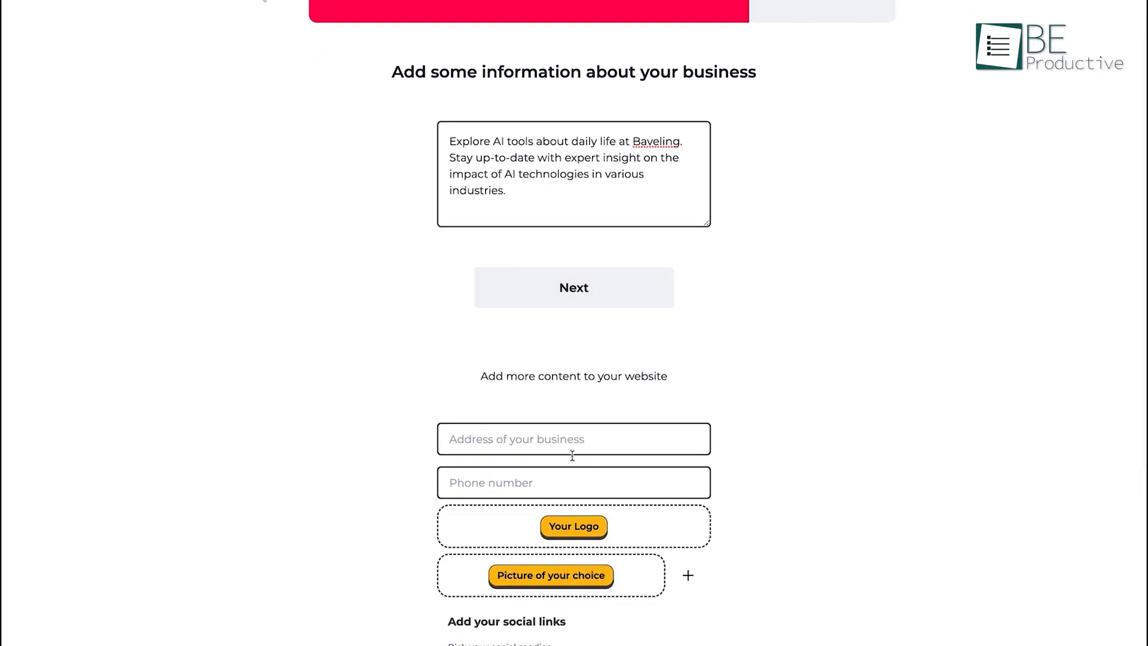
{"action": "left_click", "coordinate": [574, 287]}
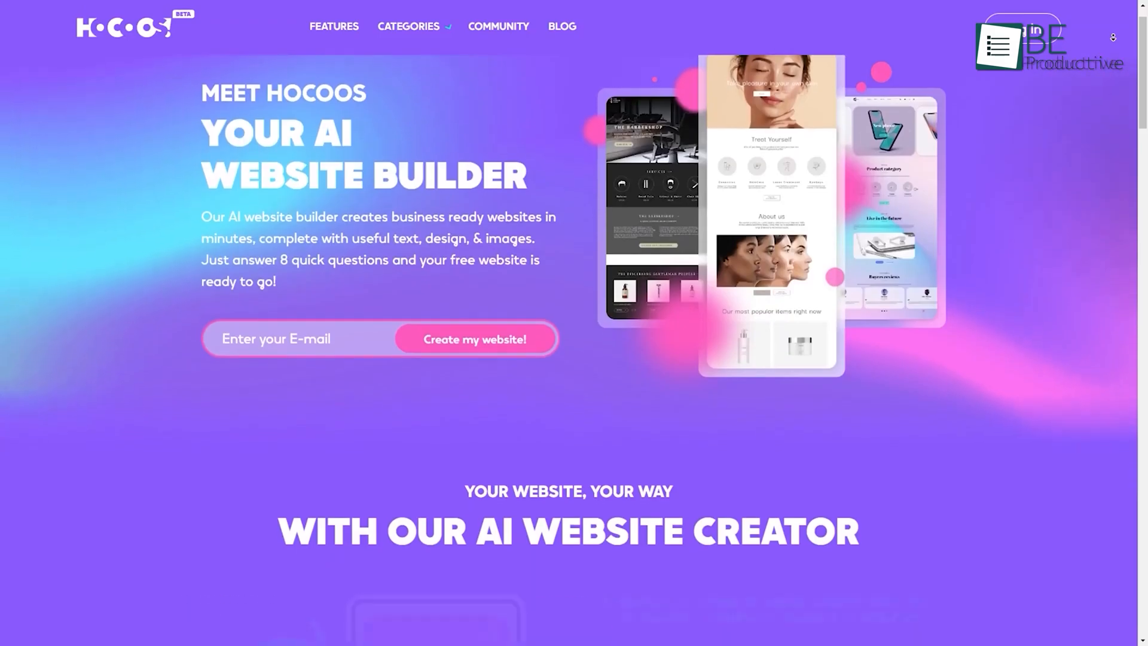
{"action": "scroll", "scroll_direction": "down", "scroll_amount": 3}
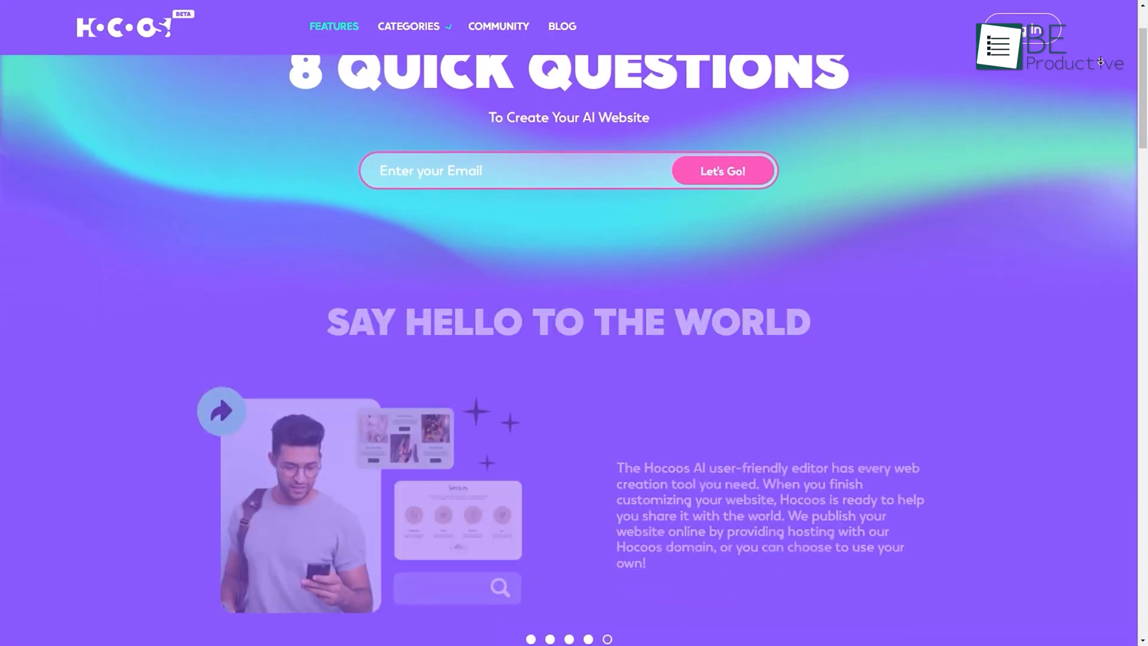
{"action": "scroll", "scroll_direction": "down", "scroll_amount": 3}
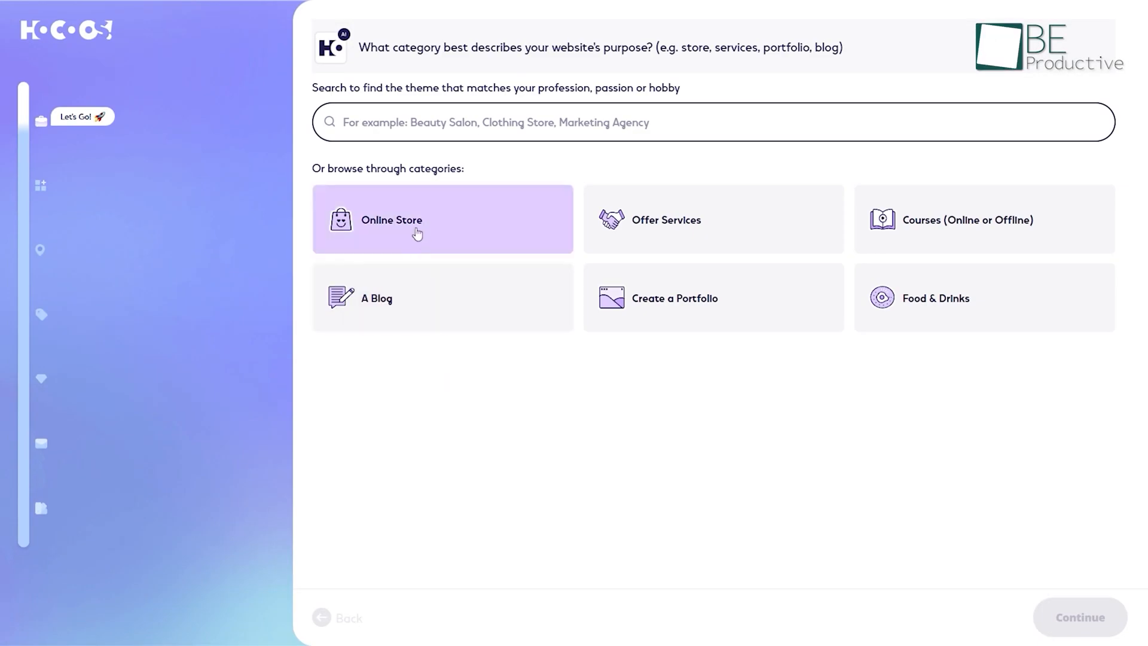
Choose Online Store, sports shoe store, Sell products, Loyalty programs and Email address, then create the website.
{"action": "left_click", "coordinate": [443, 218]}
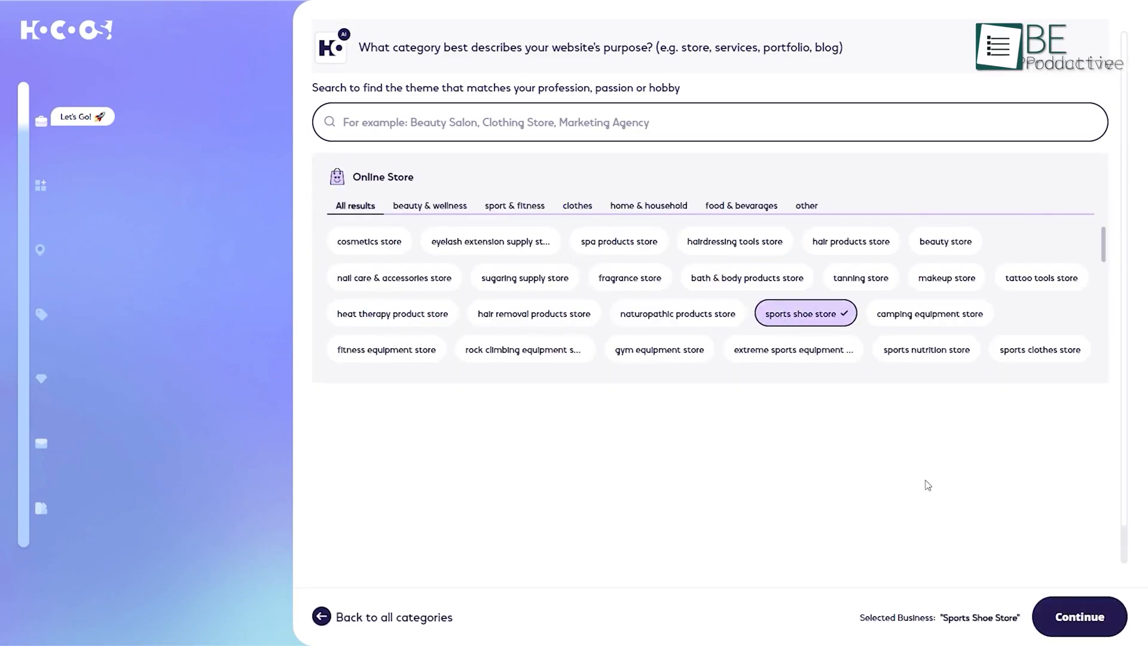
{"action": "left_click", "coordinate": [1077, 617]}
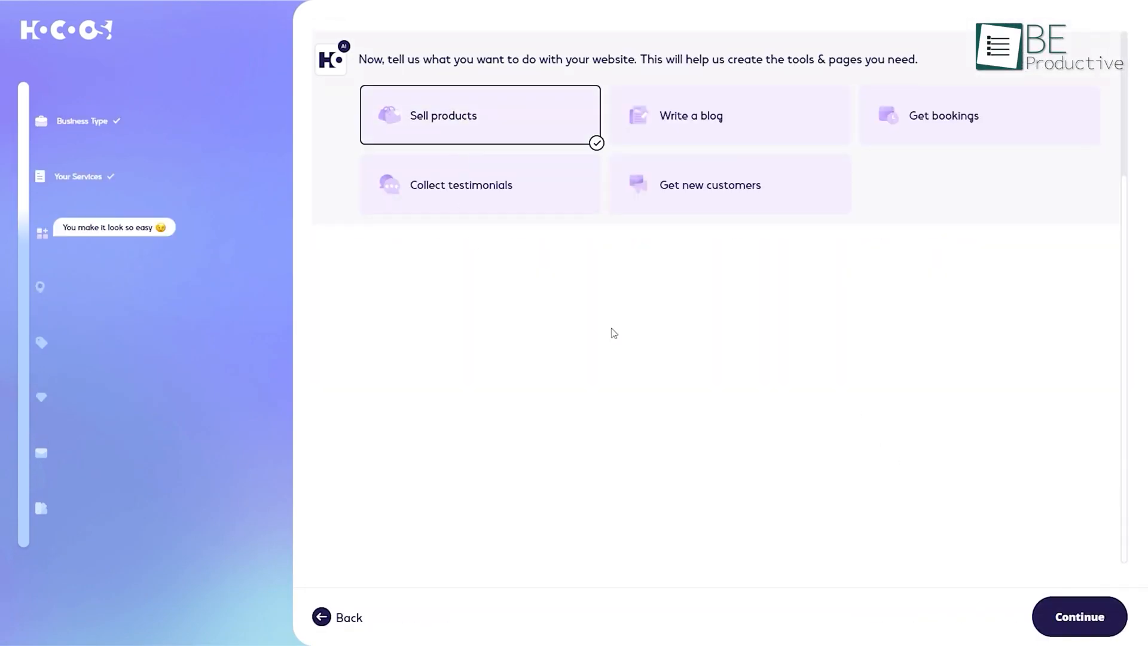
{"action": "left_click", "coordinate": [1077, 617]}
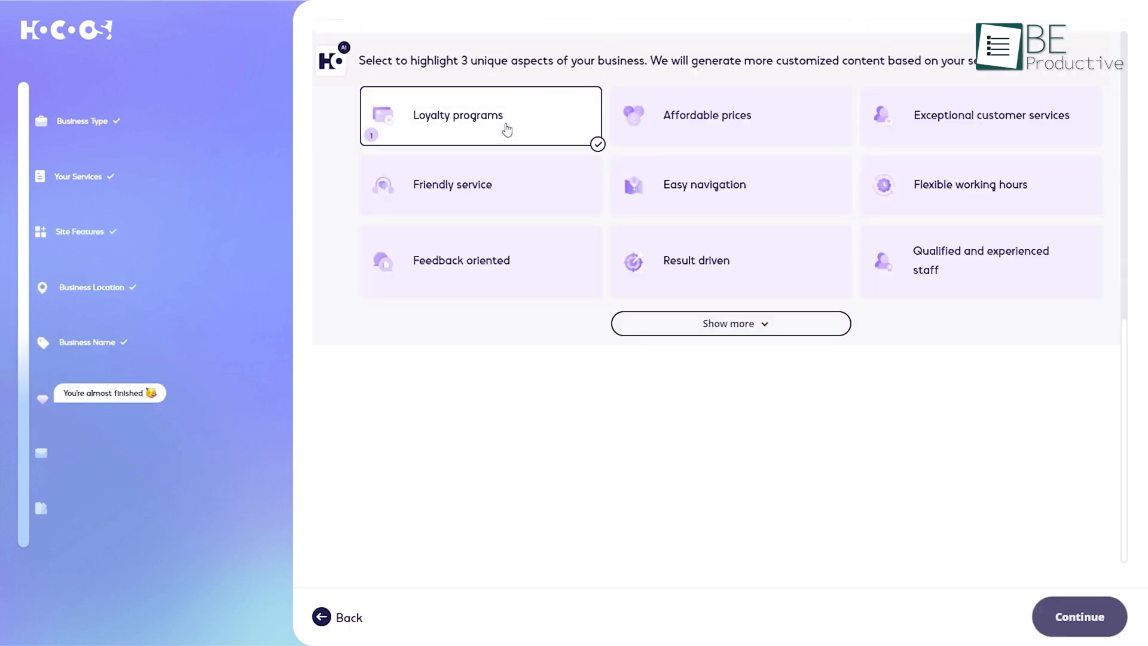
{"action": "left_click", "coordinate": [1077, 615]}
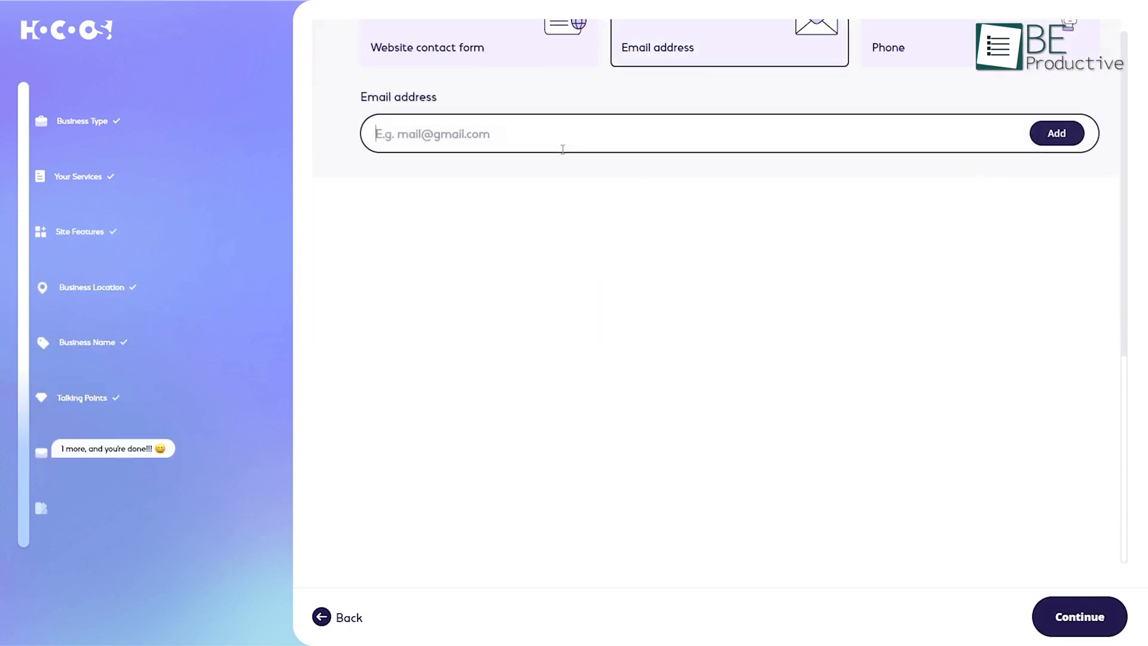
{"action": "left_click", "coordinate": [1077, 617]}
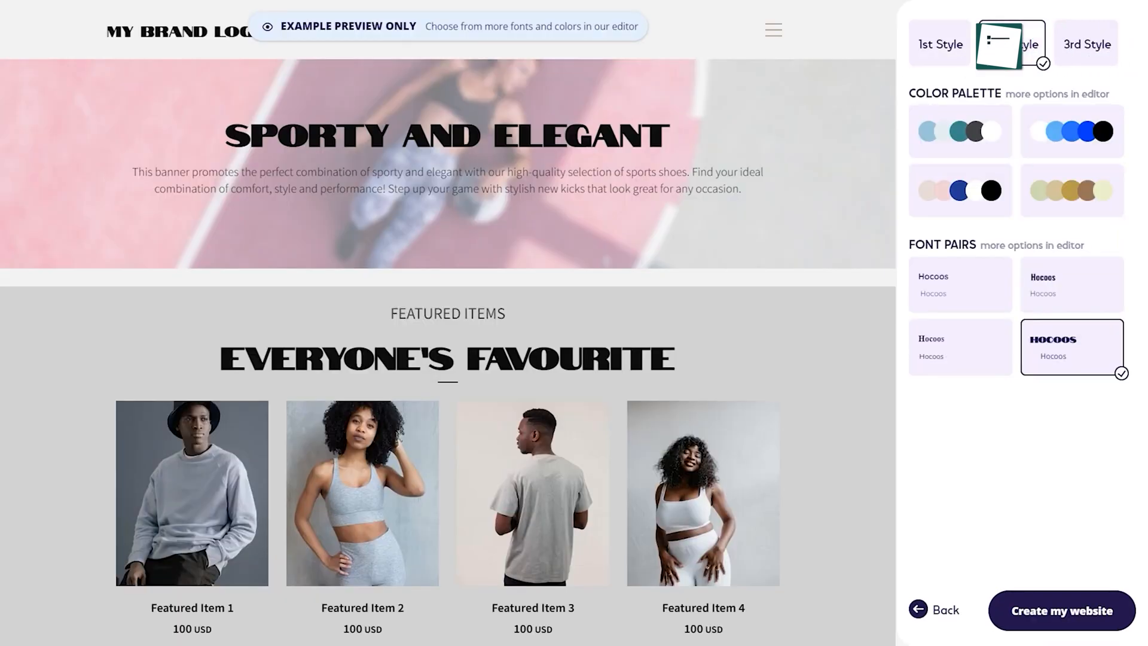
{"action": "left_click", "coordinate": [1061, 610]}
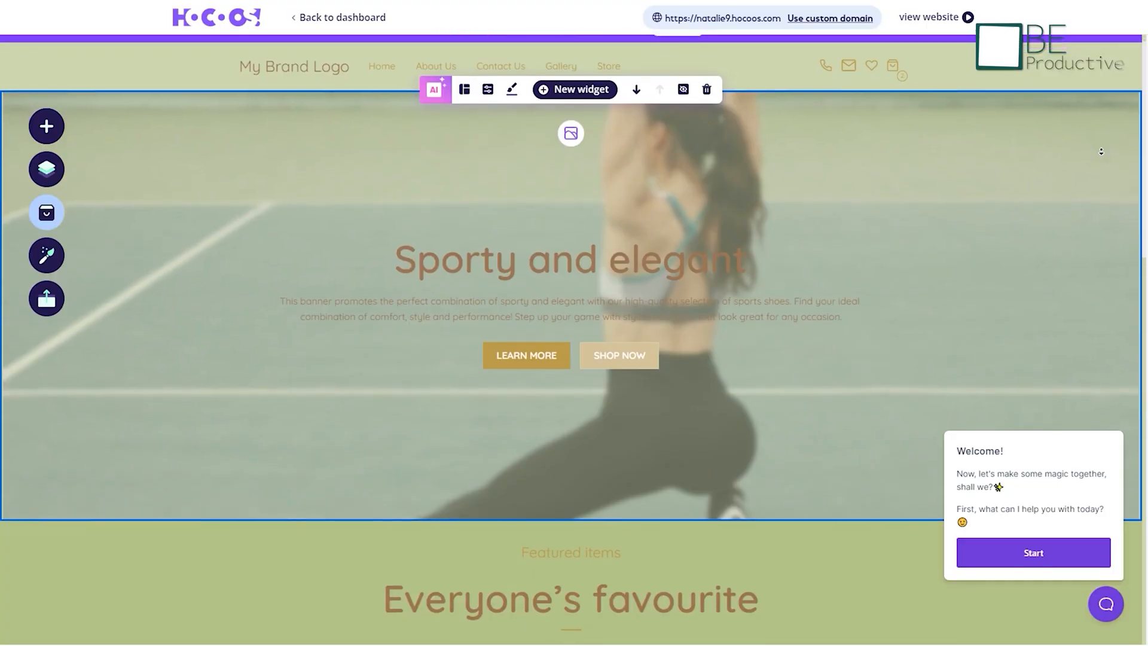
Scroll through the generated Sporty and elegant sports shoe site in the editor.
{"action": "scroll", "scroll_direction": "down", "scroll_amount": 3}
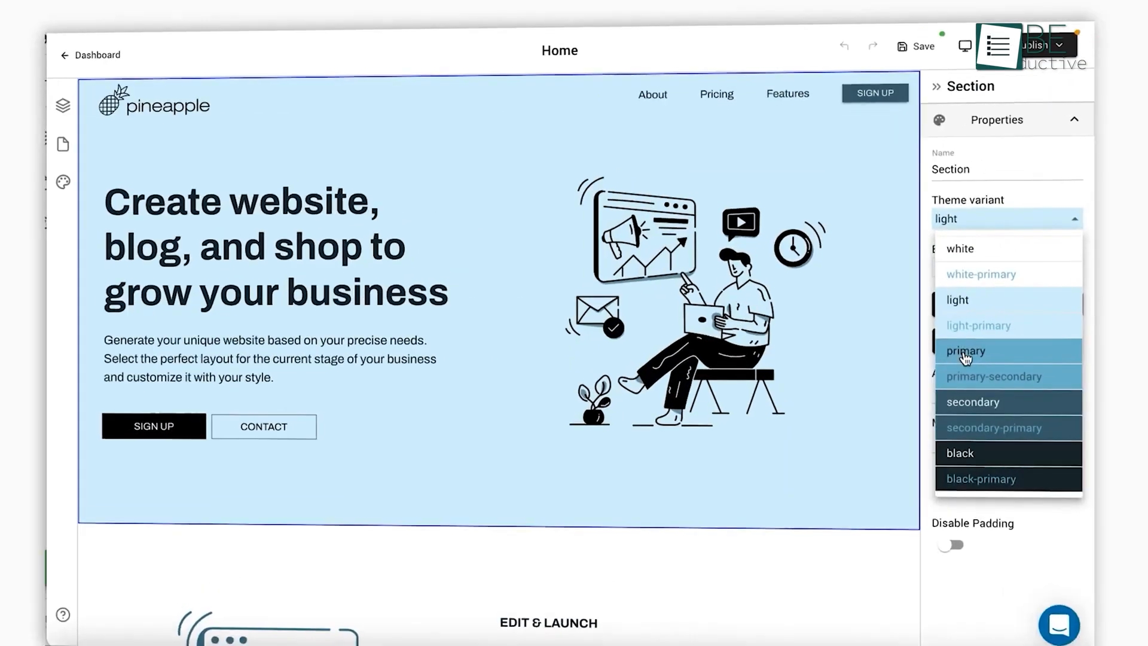
Set the hero section's Theme variant to primary and select the No code editor heading.
{"action": "left_click", "coordinate": [964, 350]}
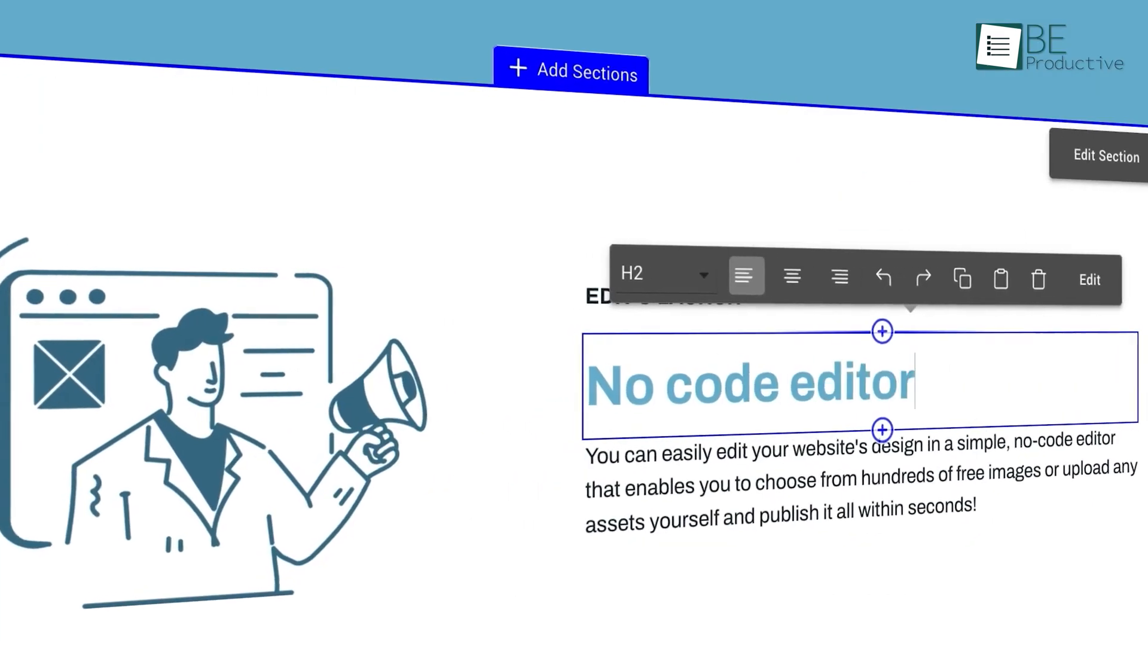
{"action": "left_click", "coordinate": [572, 73]}
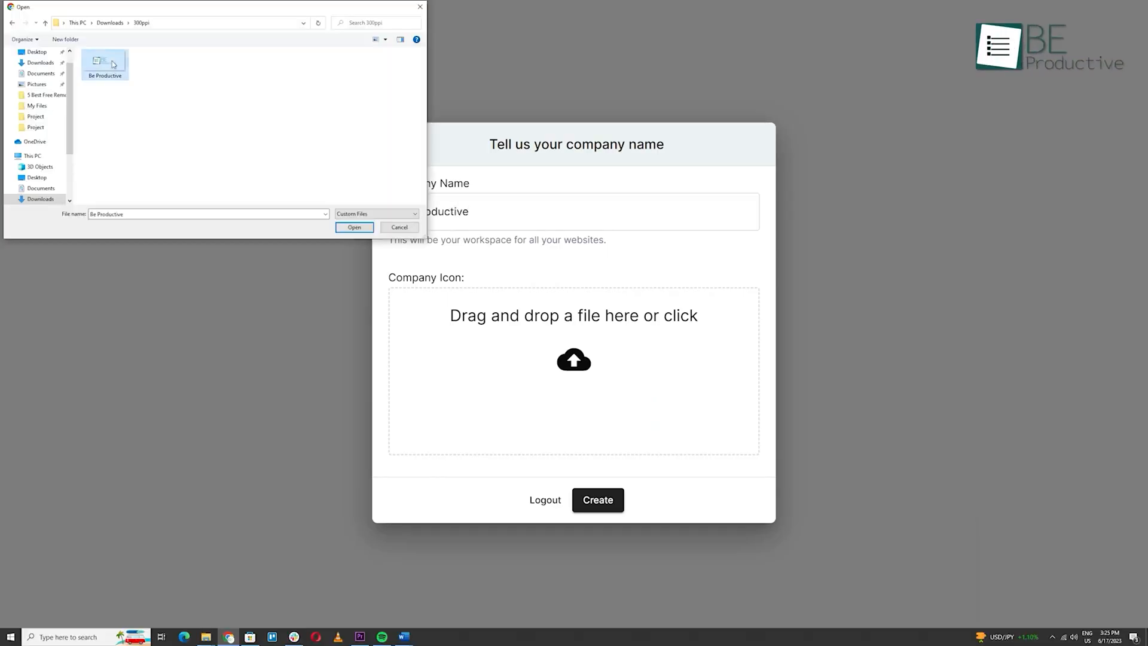
Upload the chosen image as company icon and AI-customise a site from the Kale template.
{"action": "left_click", "coordinate": [354, 227]}
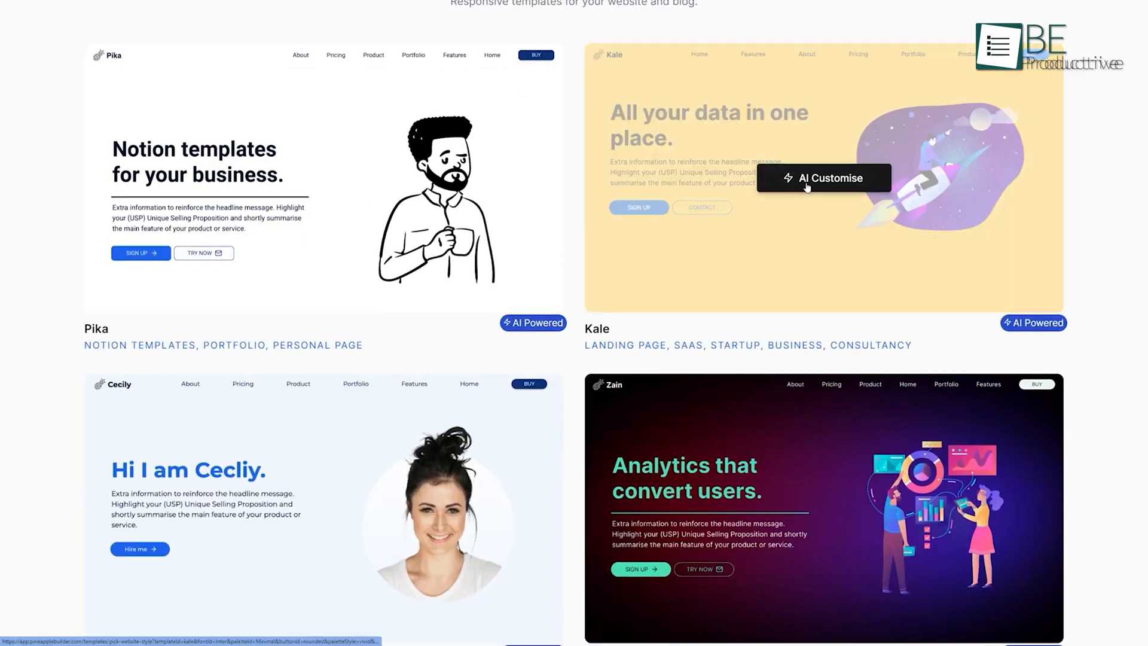
{"action": "left_click", "coordinate": [823, 178]}
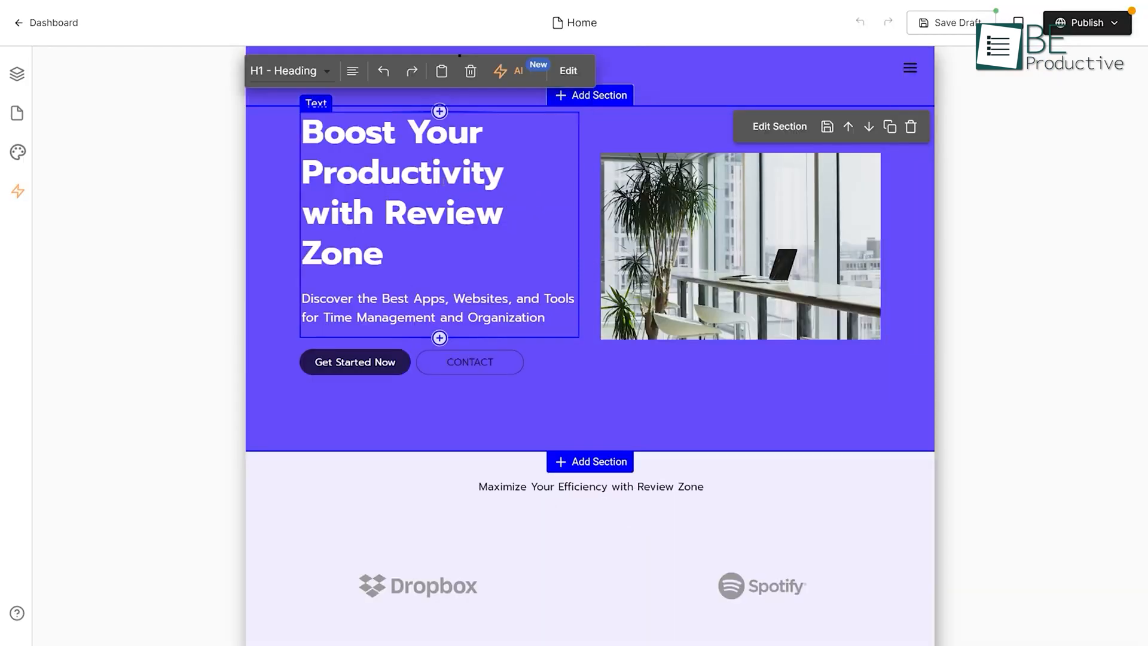
Review the Review Zone headline and browse the Website Design colour presets including Neutral.
{"action": "left_click", "coordinate": [288, 70]}
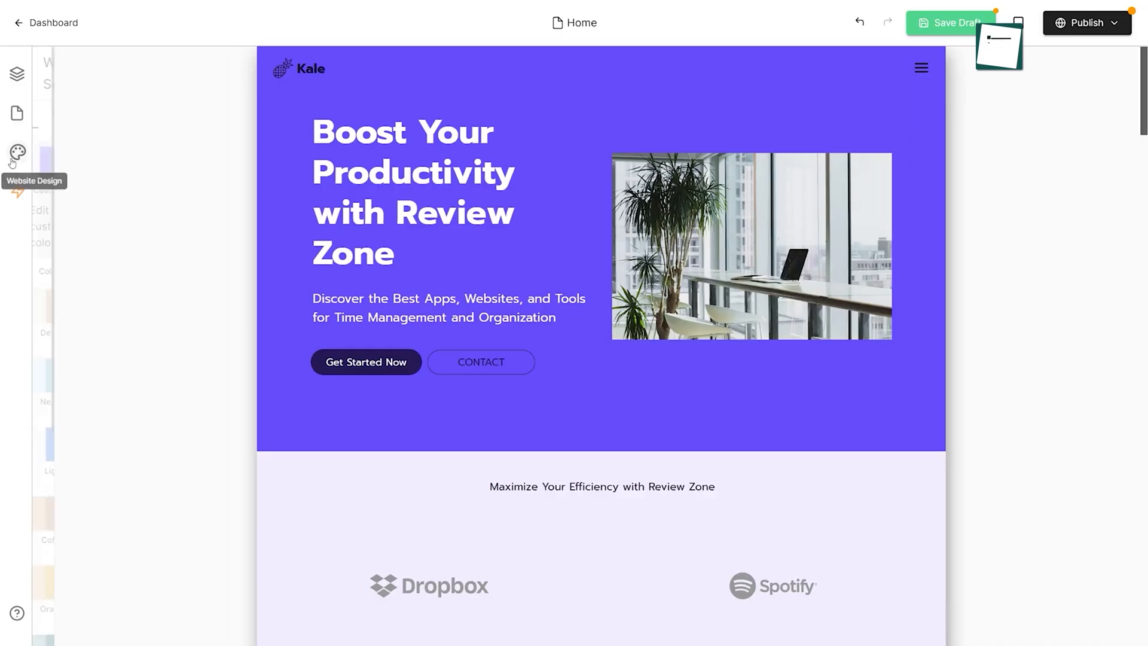
{"action": "left_click", "coordinate": [15, 152]}
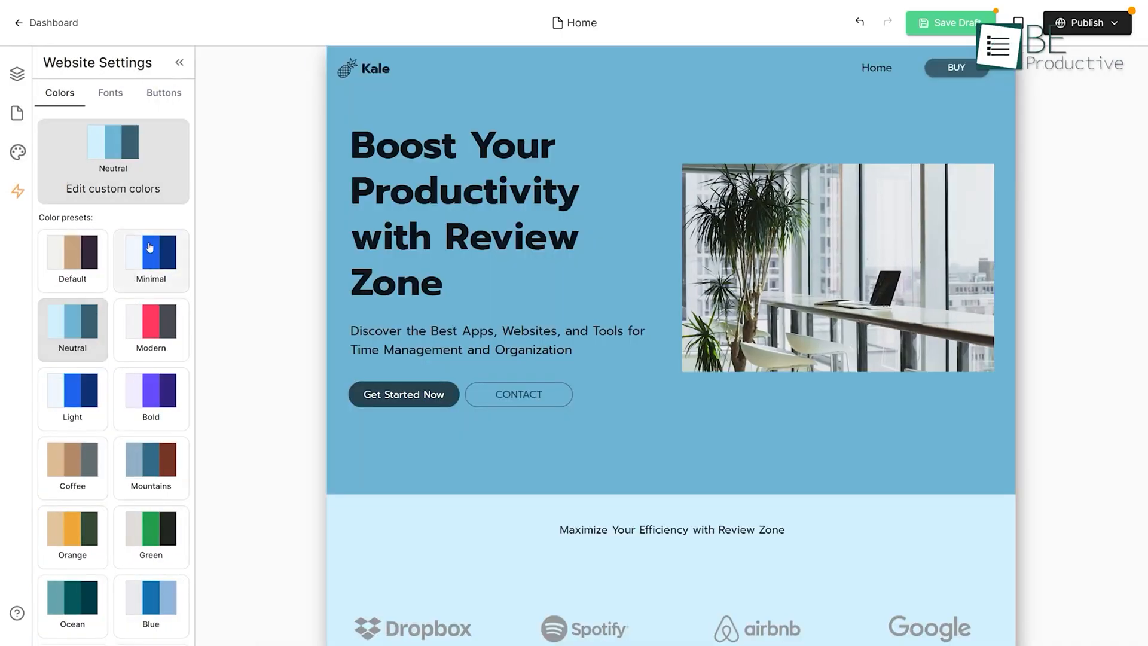
{"action": "scroll", "scroll_direction": "down", "scroll_amount": 3}
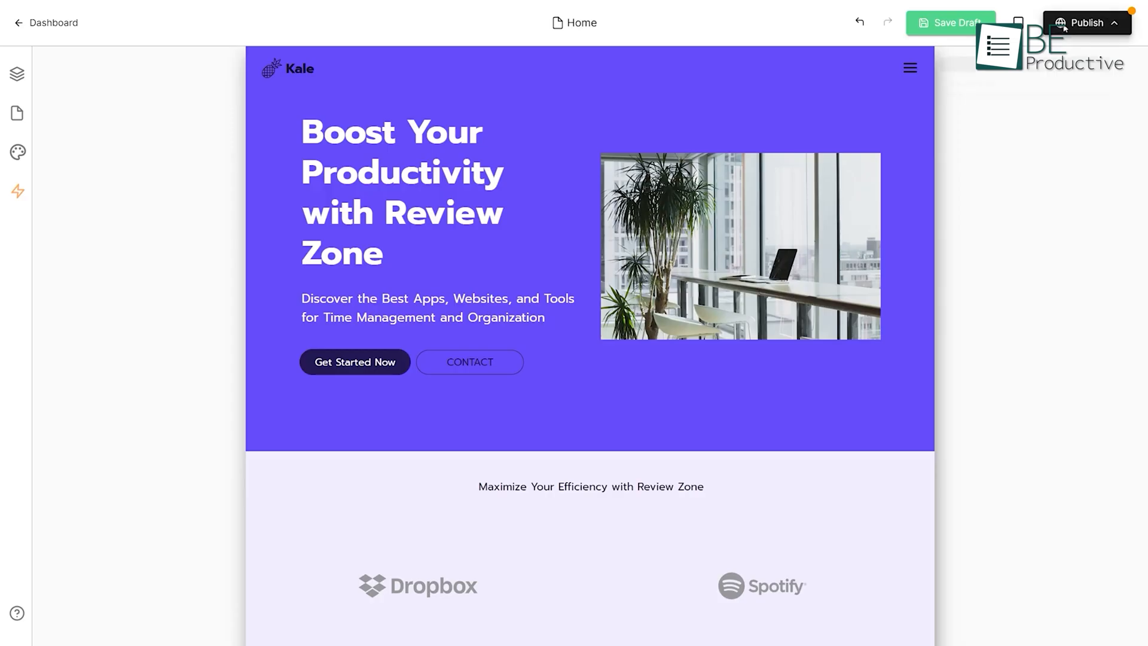
Publish the Review Zone website from the Publish options.
{"action": "left_click", "coordinate": [1085, 23]}
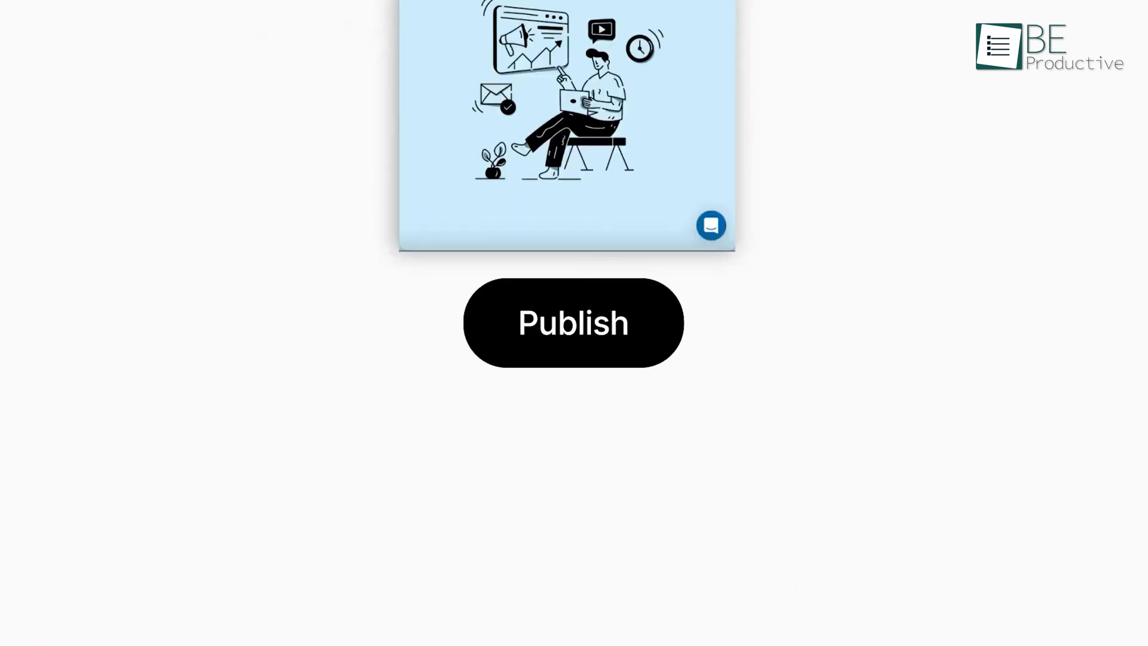
{"action": "left_click", "coordinate": [572, 323]}
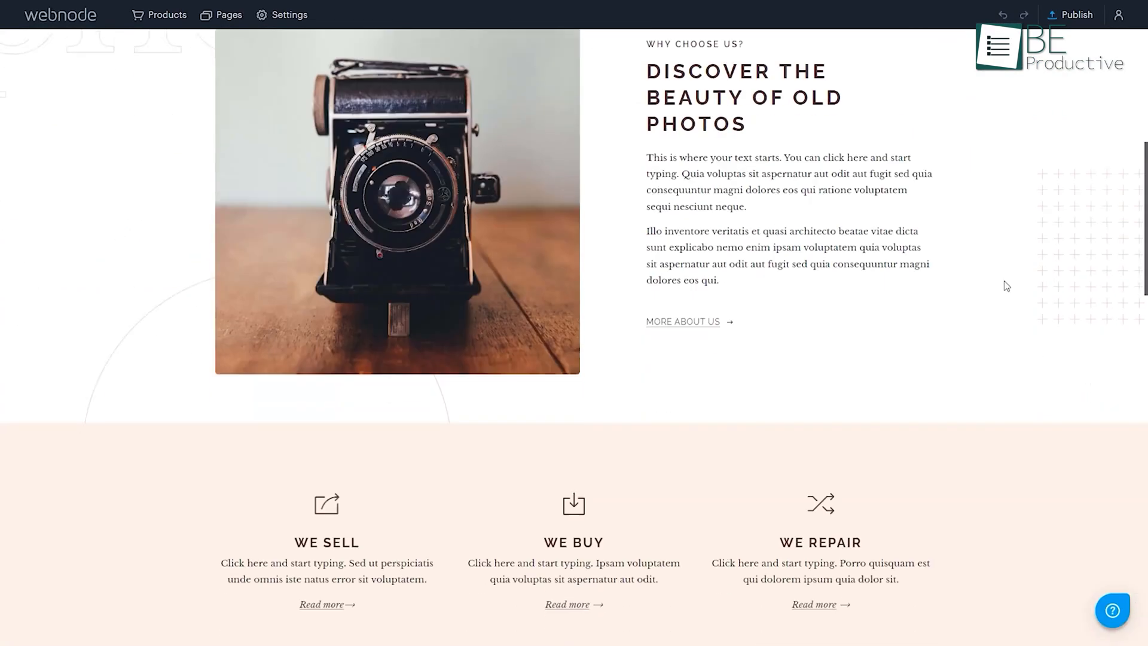
Browse the Themes sidebar and apply the Netizen theme to the TECHZONE360 store.
{"action": "scroll", "scroll_direction": "down", "scroll_amount": 3}
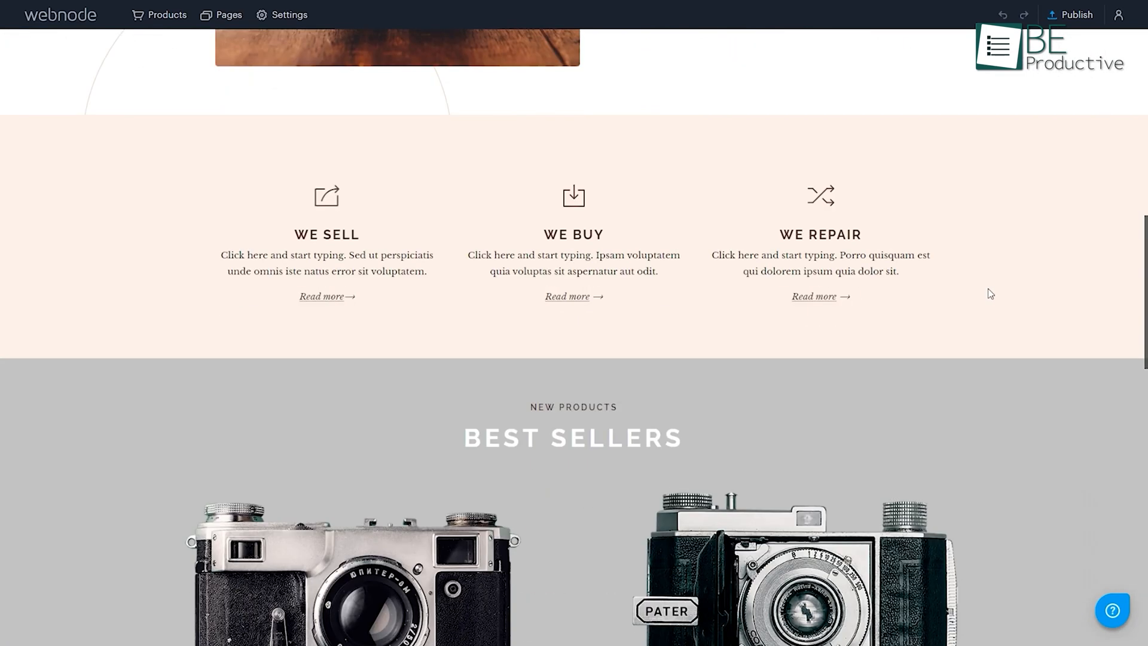
{"action": "left_click", "coordinate": [797, 511]}
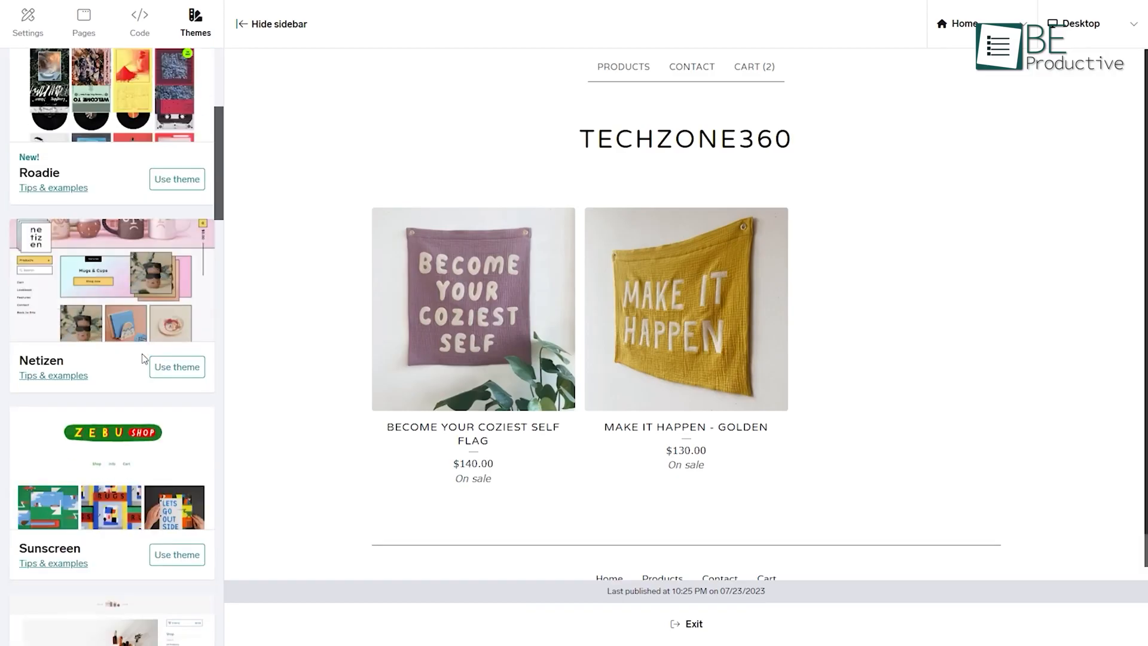
{"action": "mouse_move", "coordinate": [849, 287]}
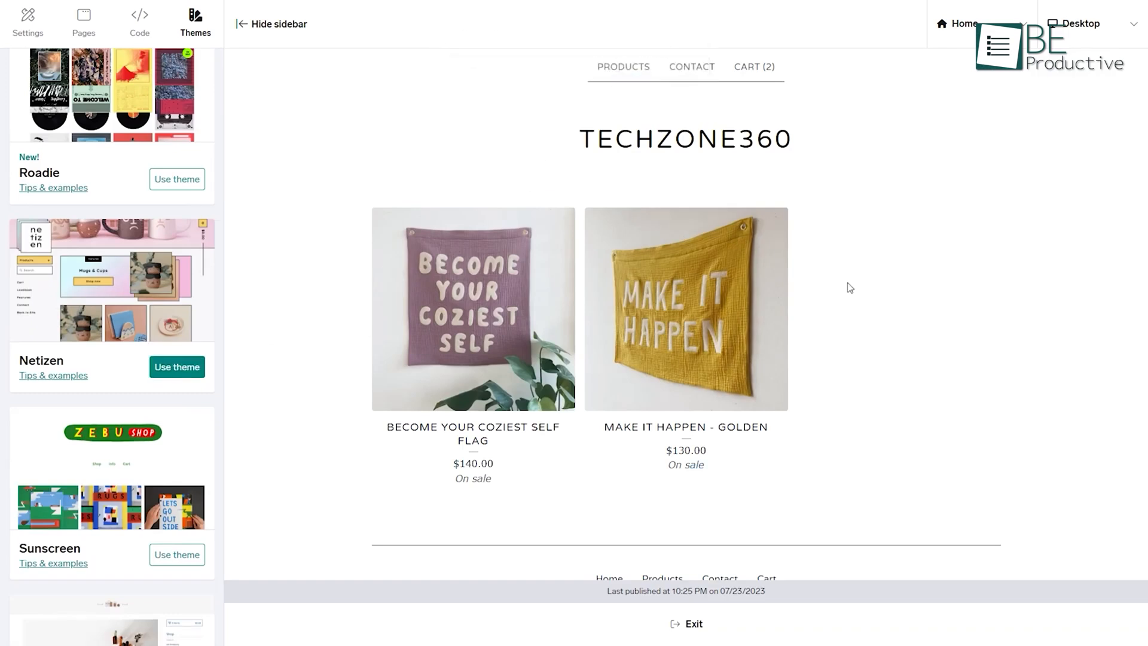
{"action": "left_click", "coordinate": [177, 366]}
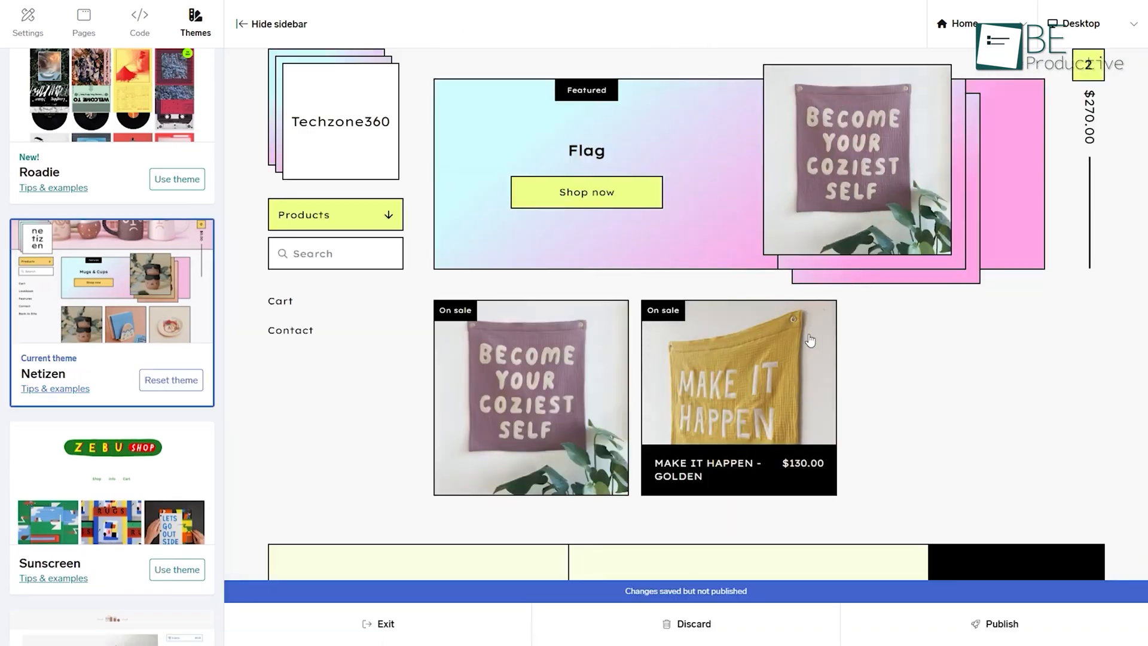